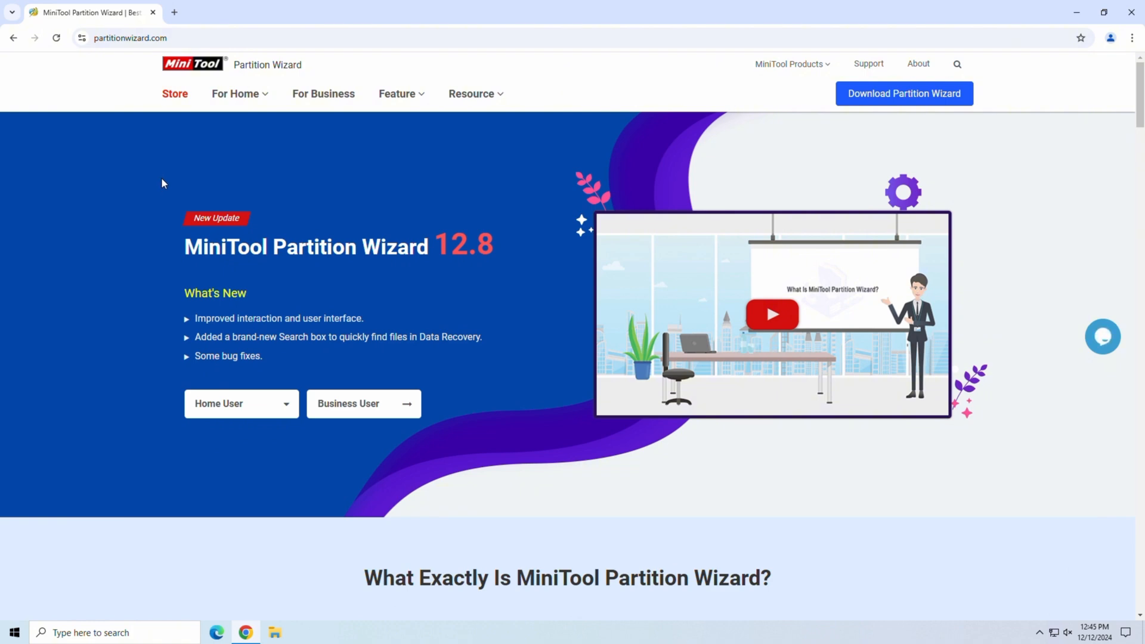
mouse_move(155, 185)
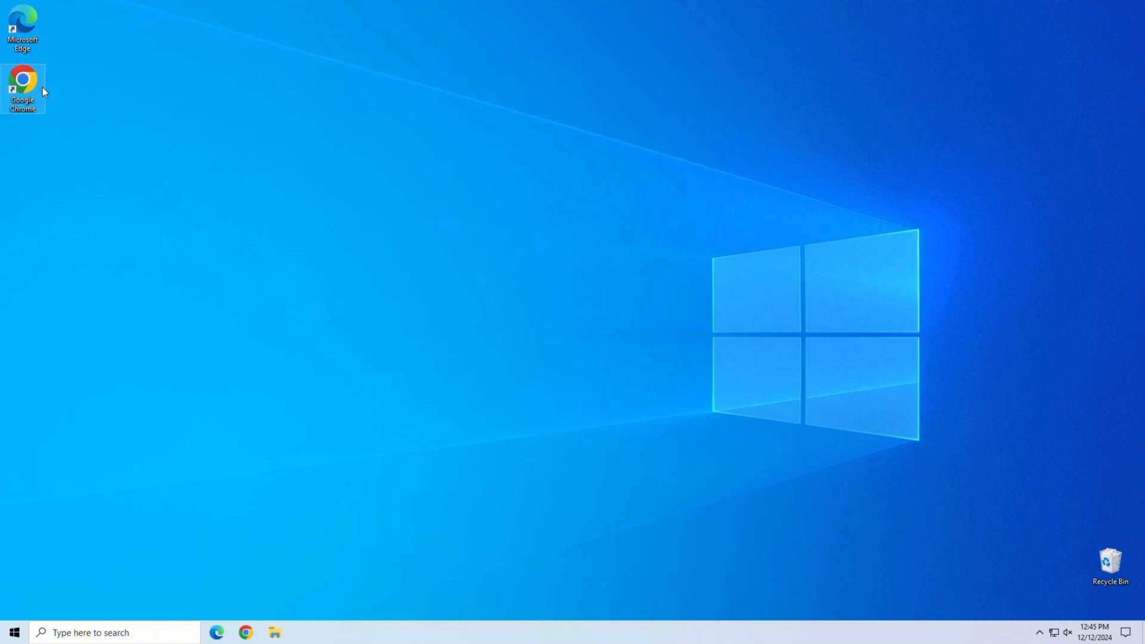
Step: Search 'partition magic' in Chrome and reach the official MiniTool Partition Wizard site
double_click(23, 79)
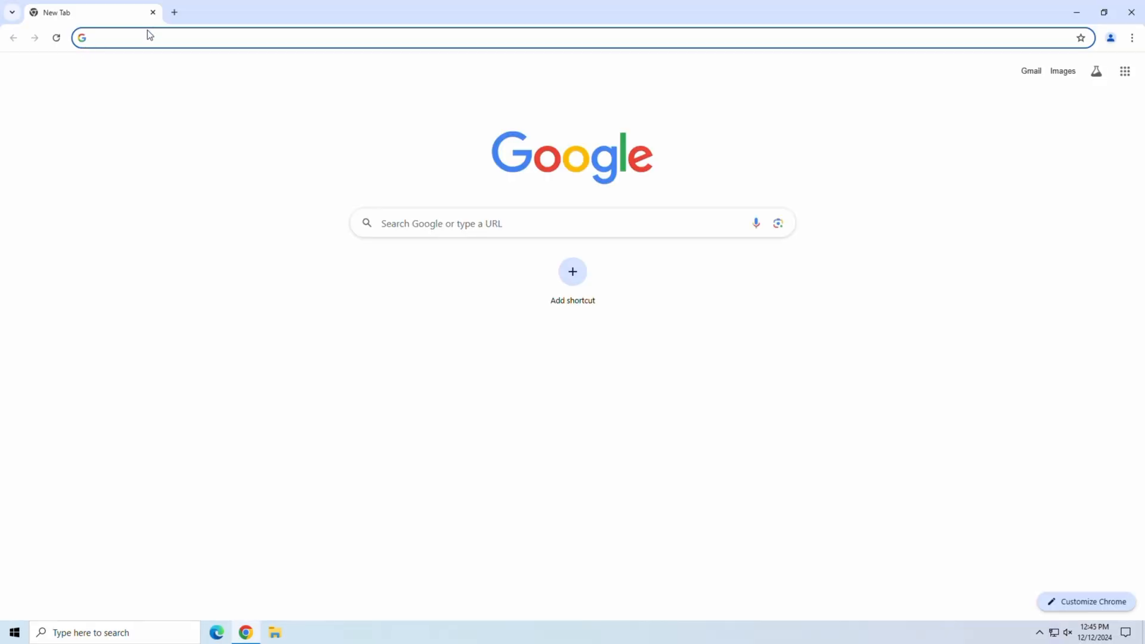
text(partition magic)
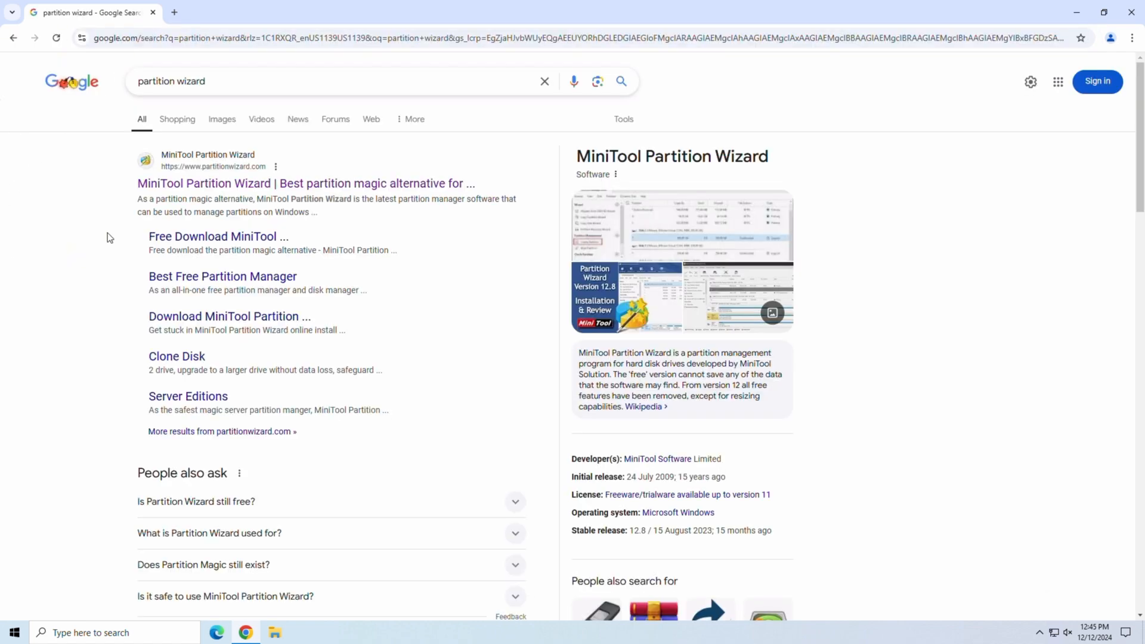
click(304, 184)
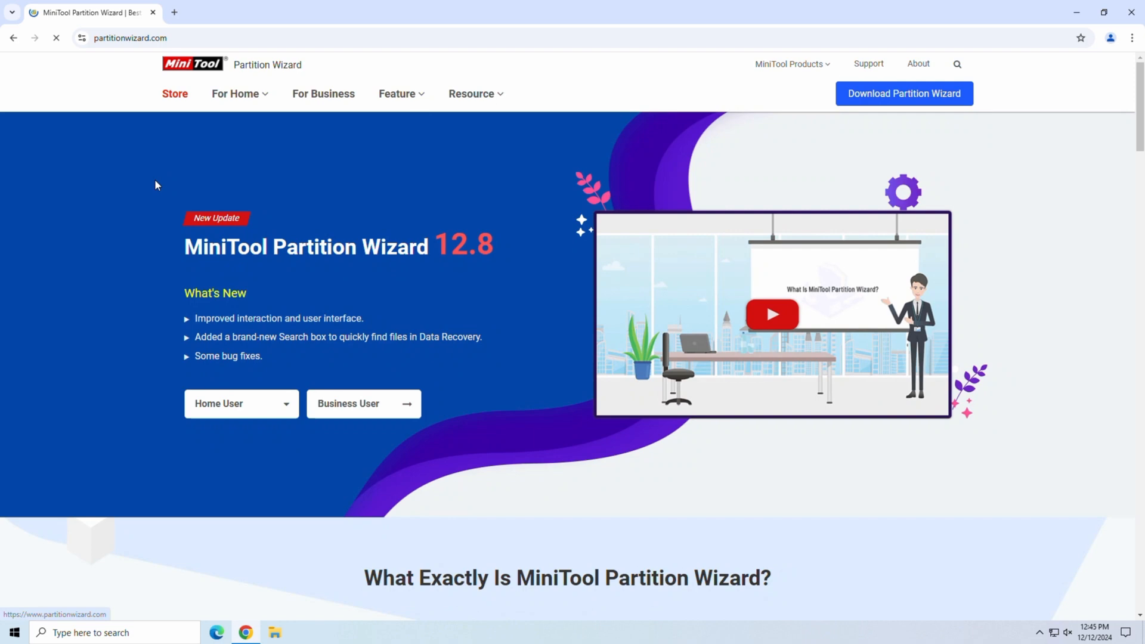
mouse_move(392, 516)
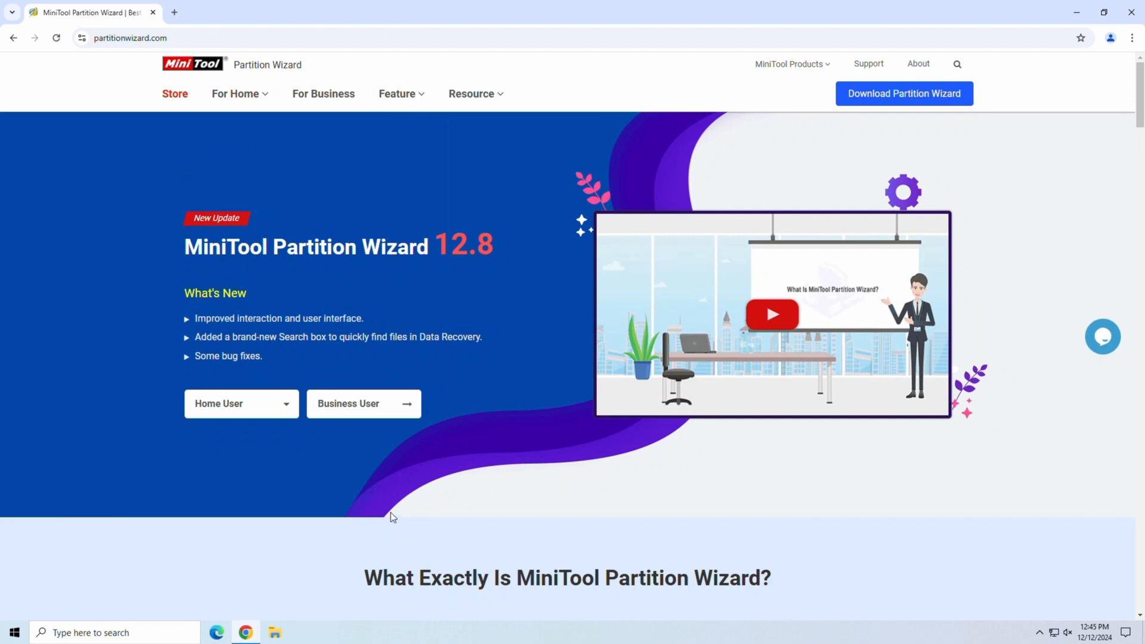
mouse_move(850, 133)
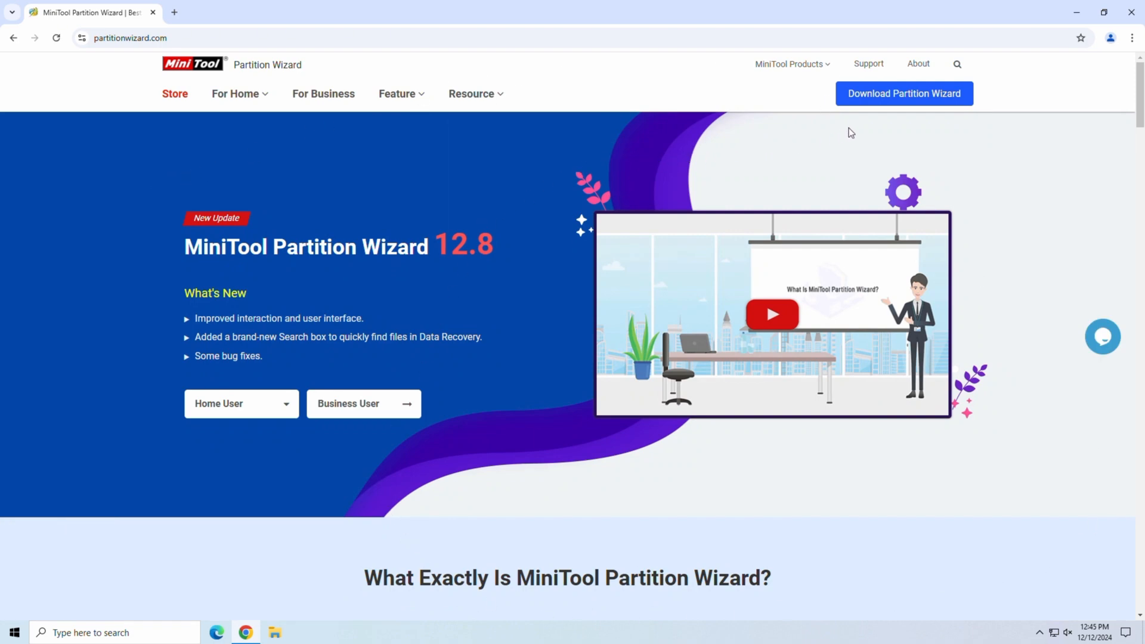
Step: Download the Free Edition of Partition Wizard and launch the installer
click(903, 93)
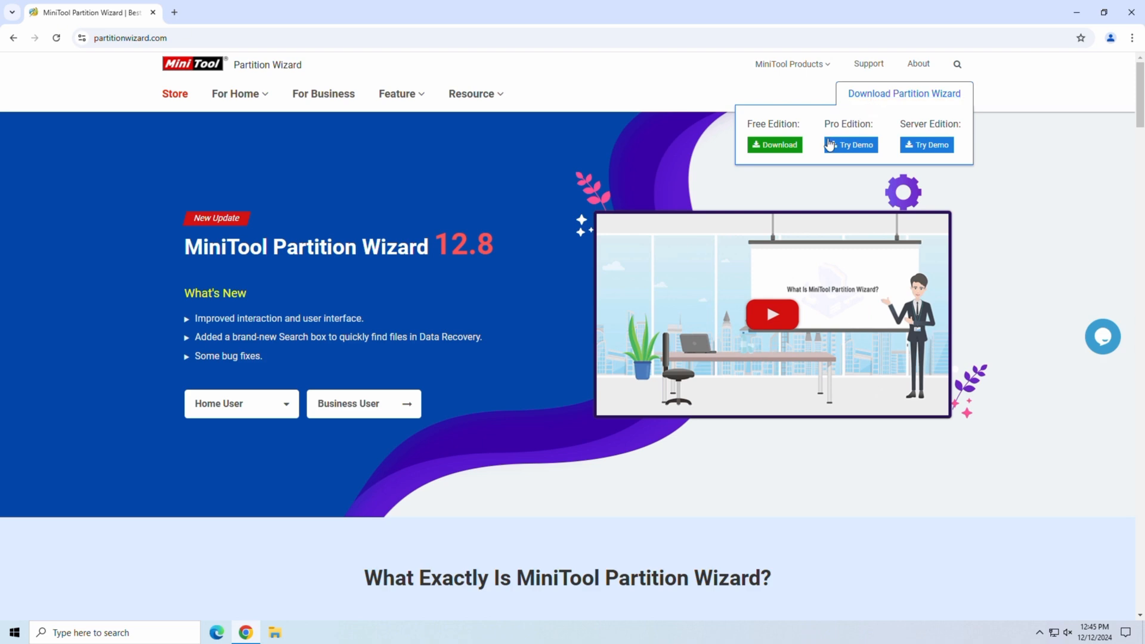
click(773, 144)
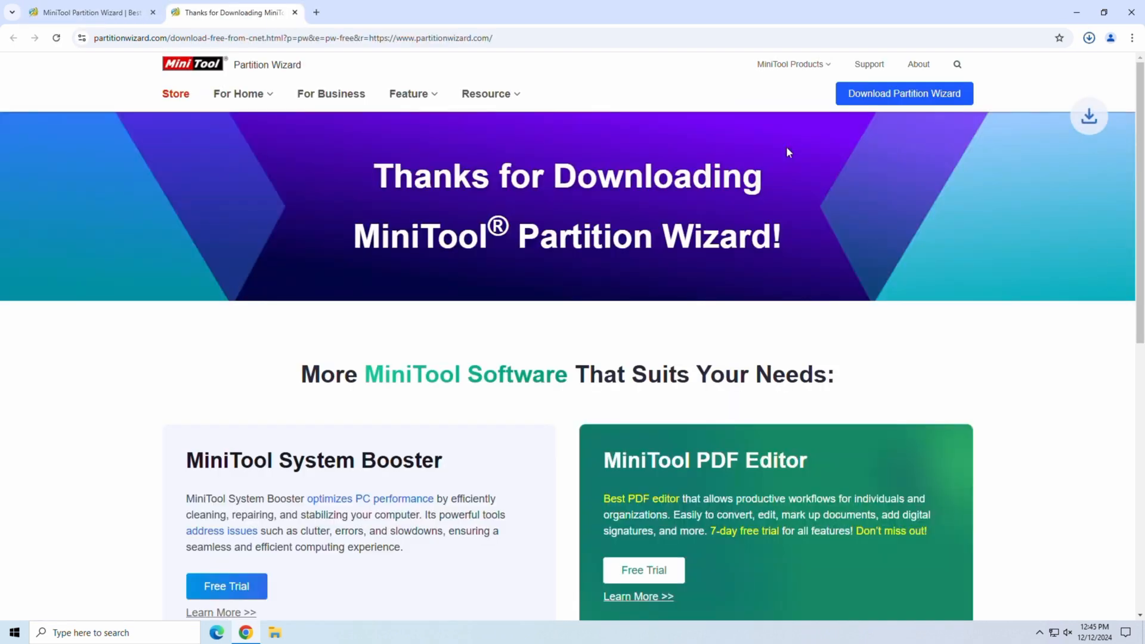
click(1088, 38)
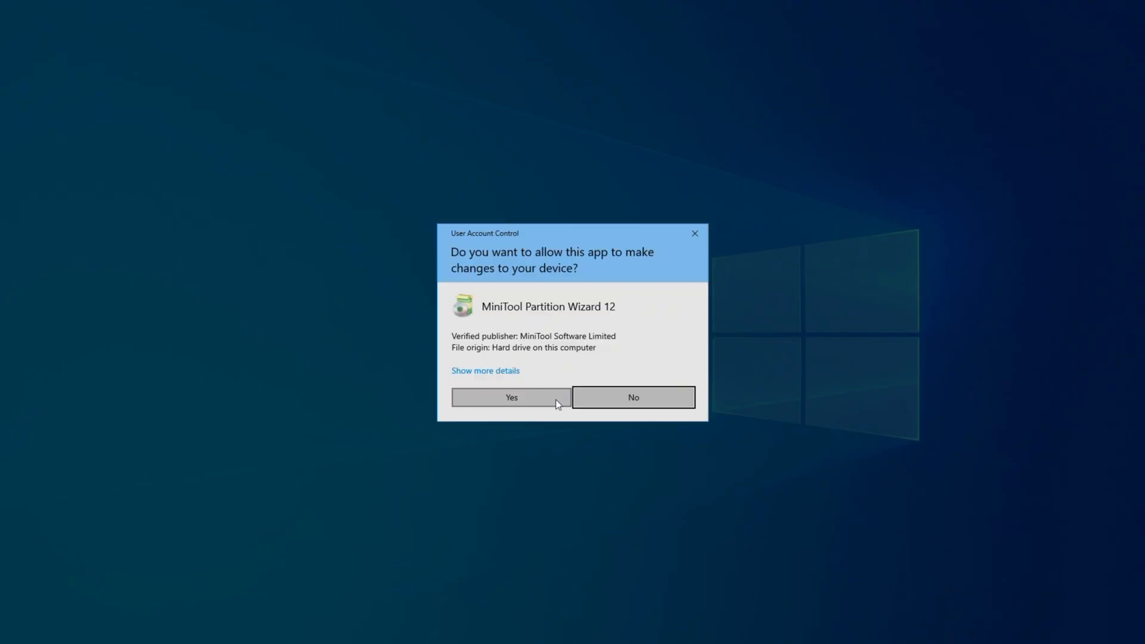
Step: Install Partition Wizard in English as the Pro trial with bundled components and launch it
click(511, 397)
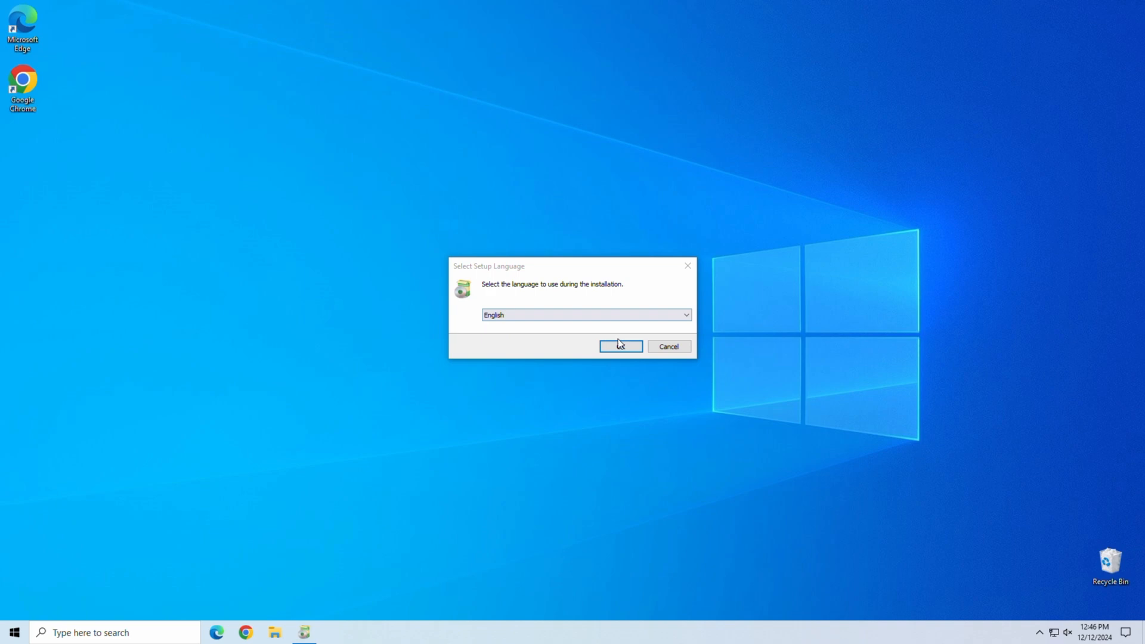
click(620, 346)
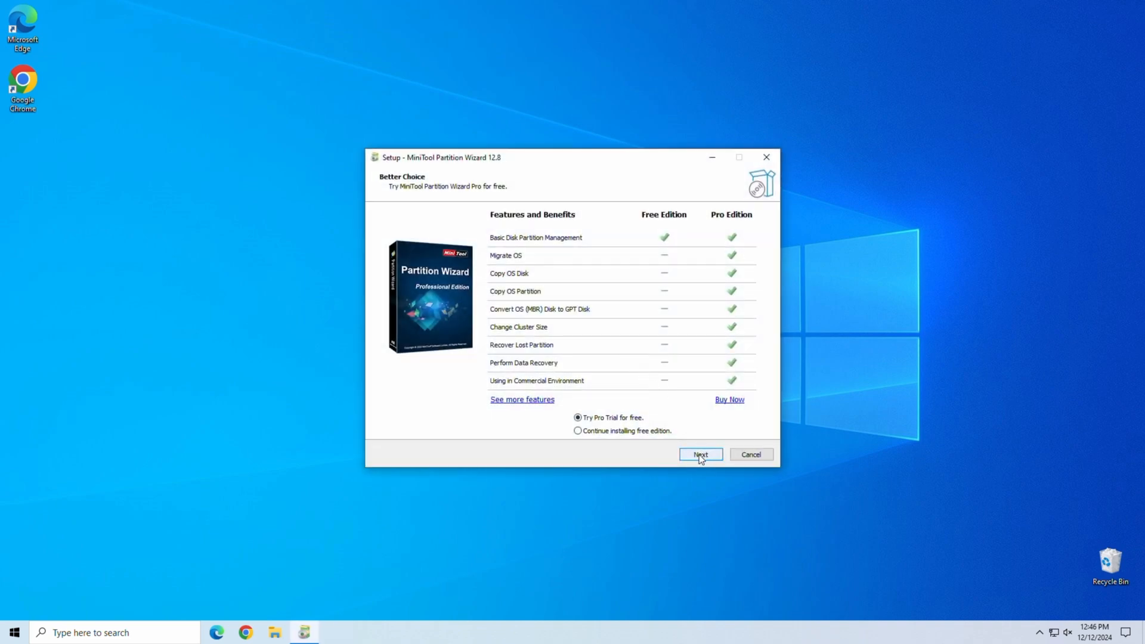
click(700, 454)
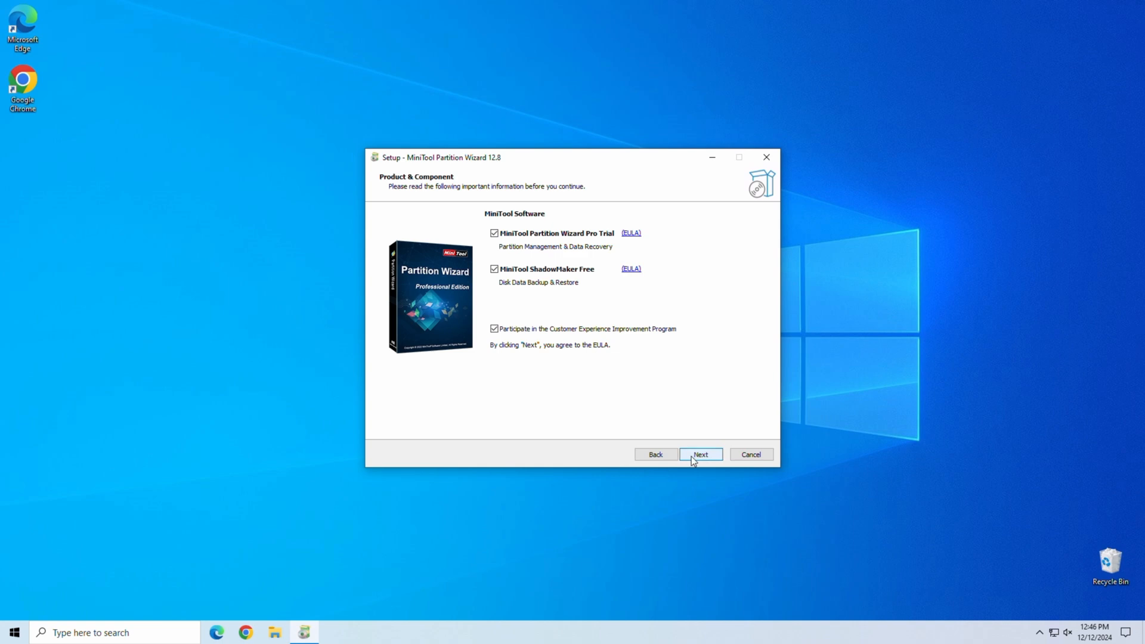
click(700, 453)
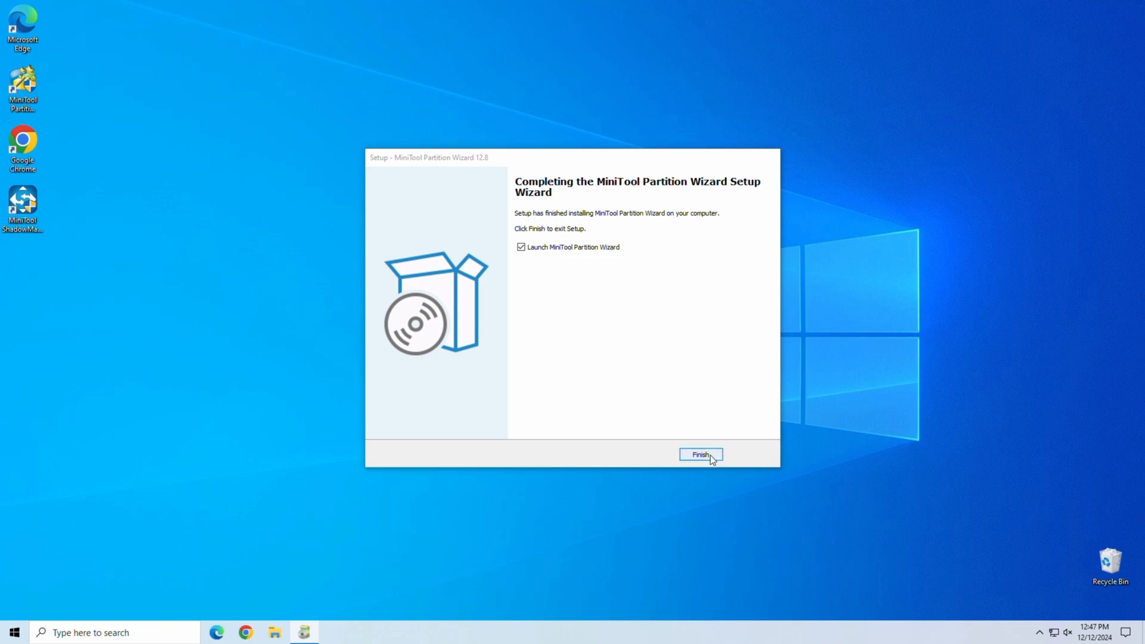
click(700, 455)
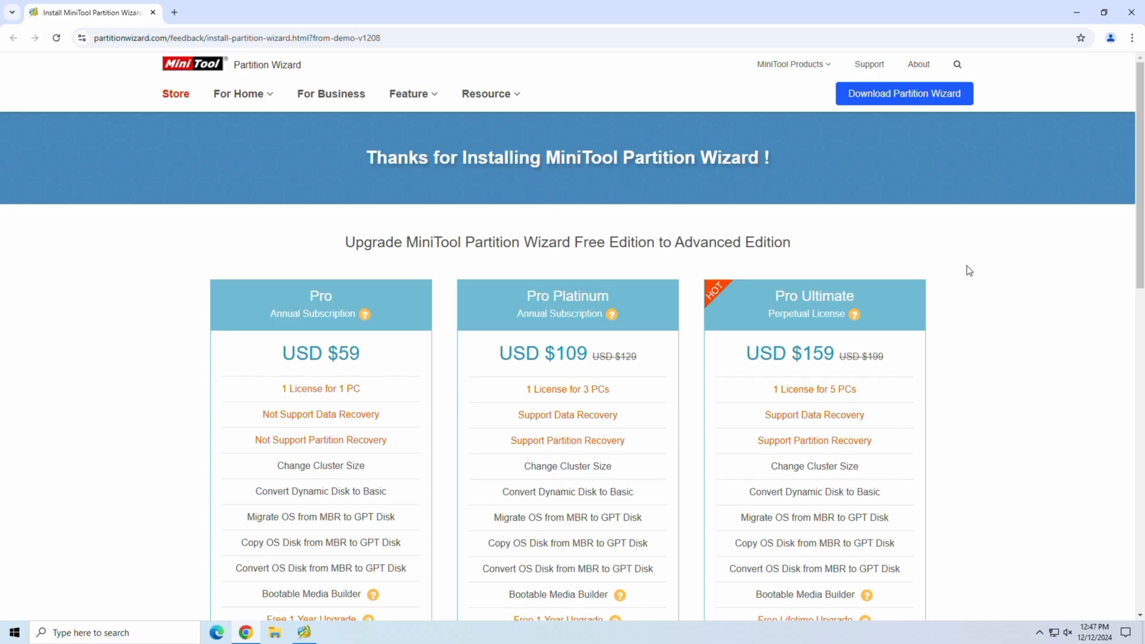
mouse_move(1020, 271)
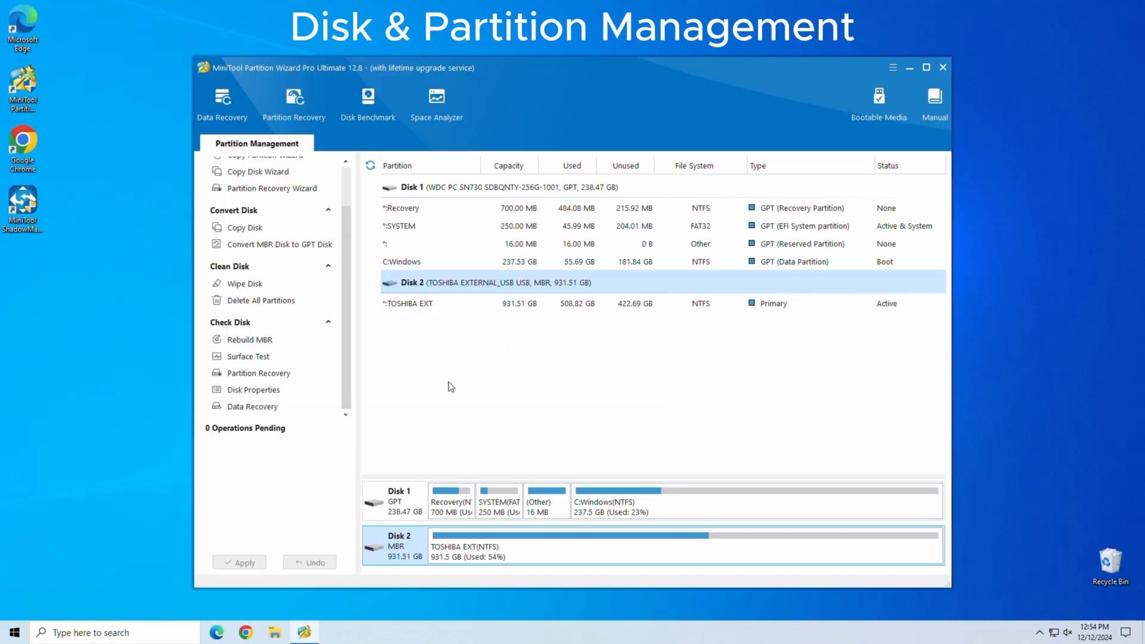
mouse_move(608, 506)
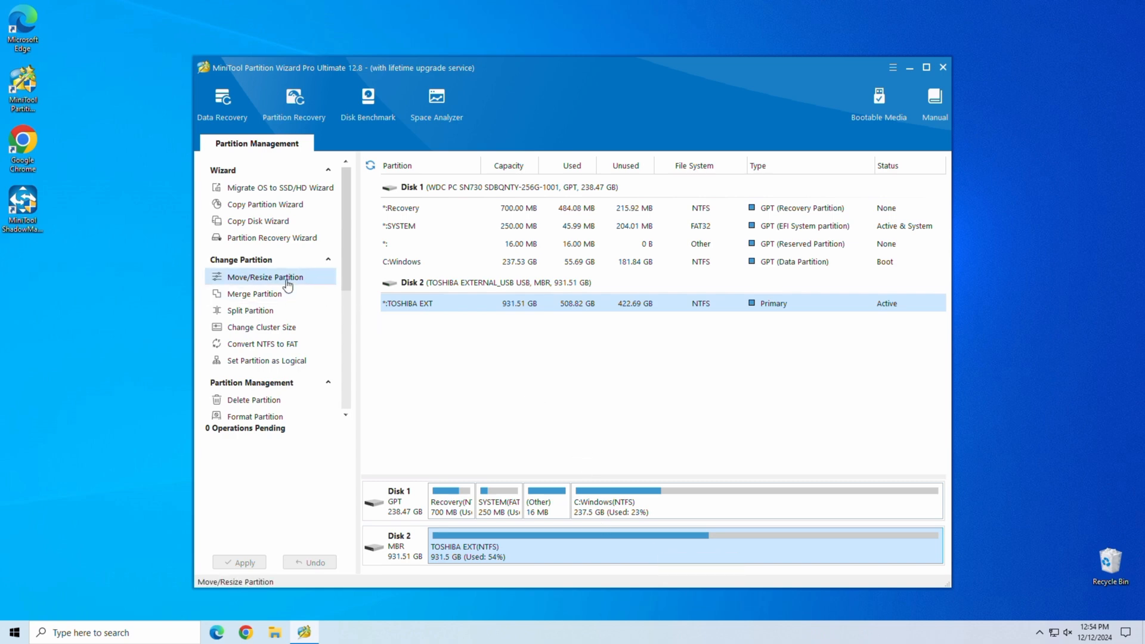
Step: Bring up Move/Resize for the TOSHIBA EXT partition, sized to 891.19 GB with 40.32 GB after
click(265, 276)
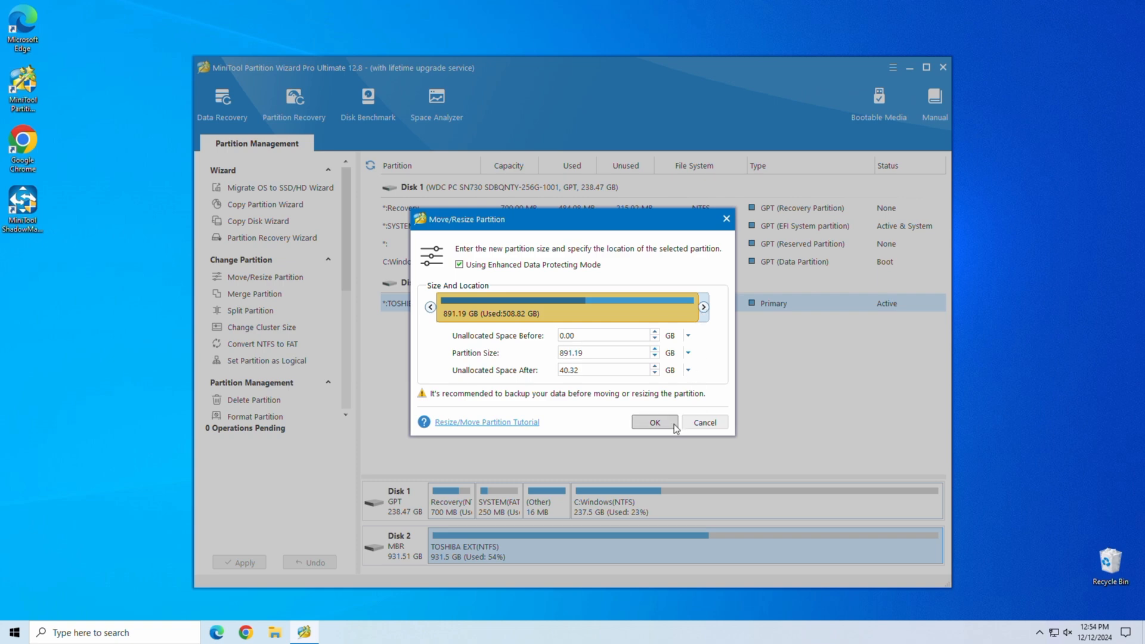
Step: Confirm the 891.19 GB size and apply the resize, freeing 40.32 GB on Disk 2
click(654, 422)
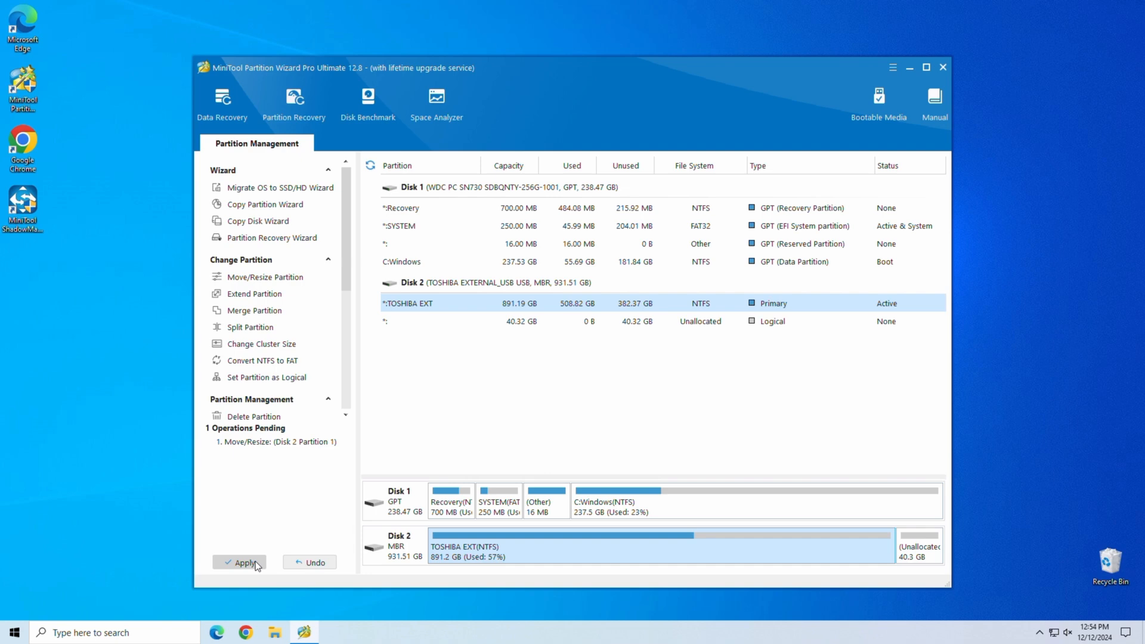
click(240, 562)
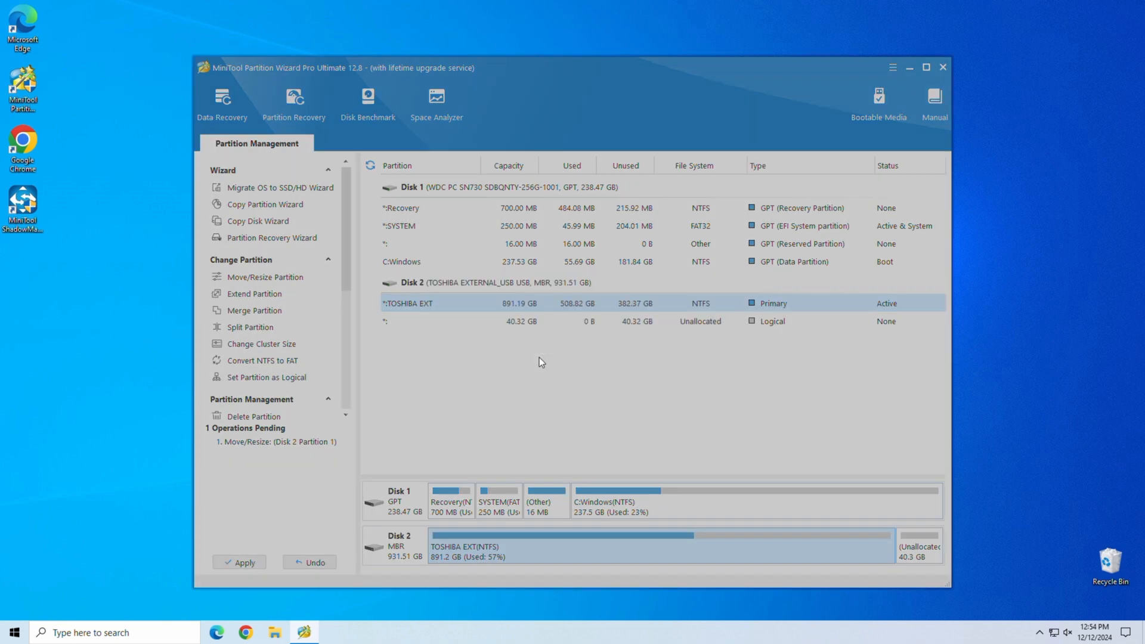
click(239, 562)
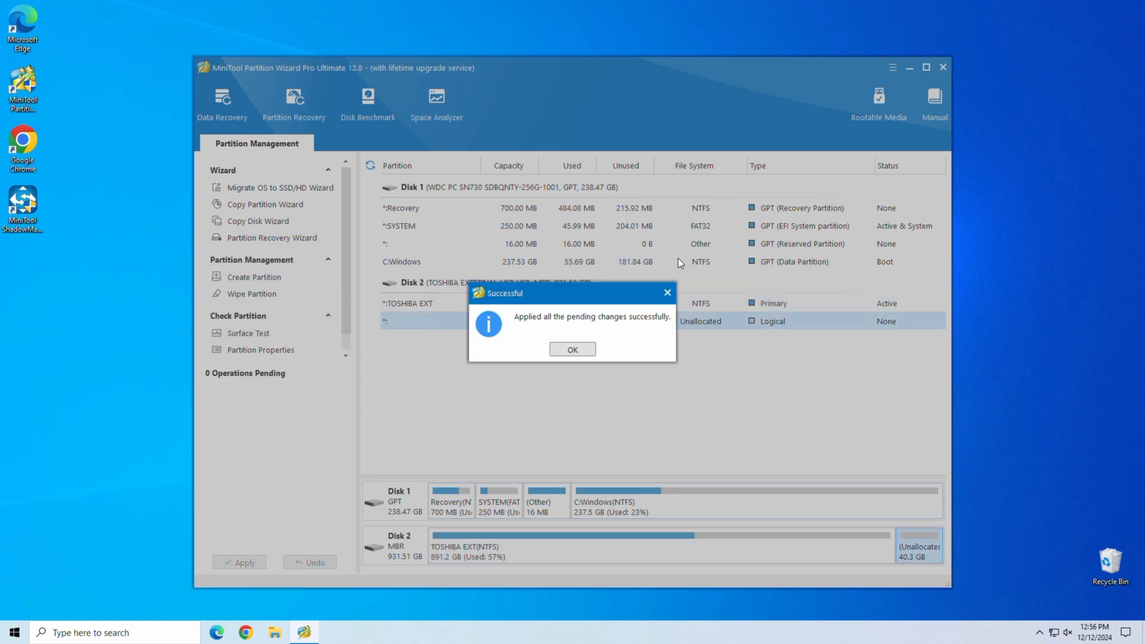
mouse_move(600, 369)
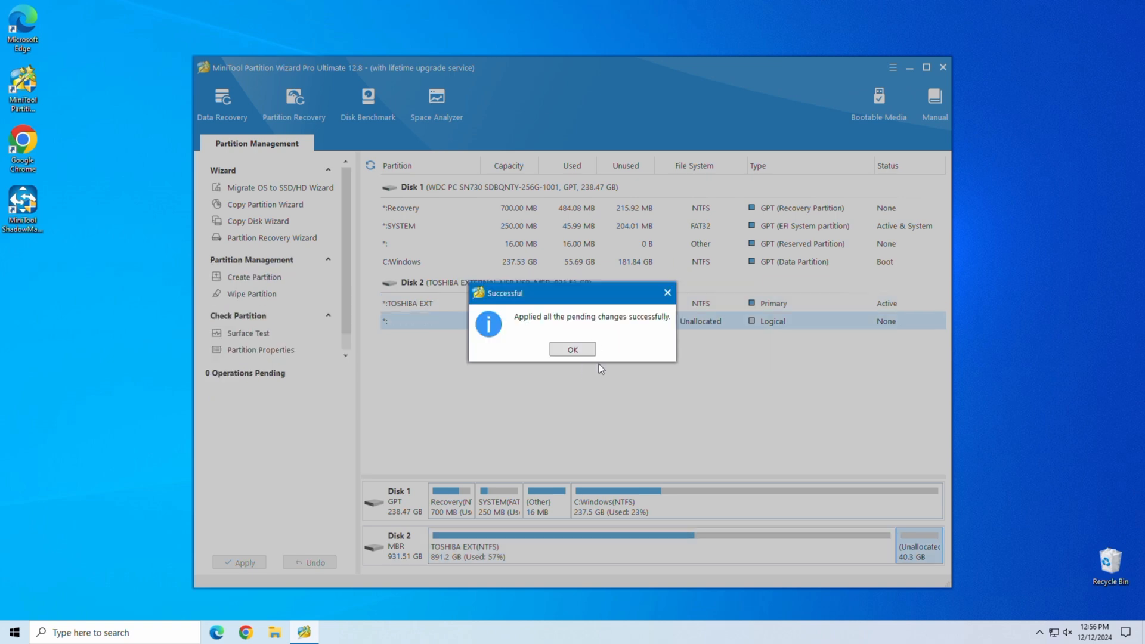
click(571, 348)
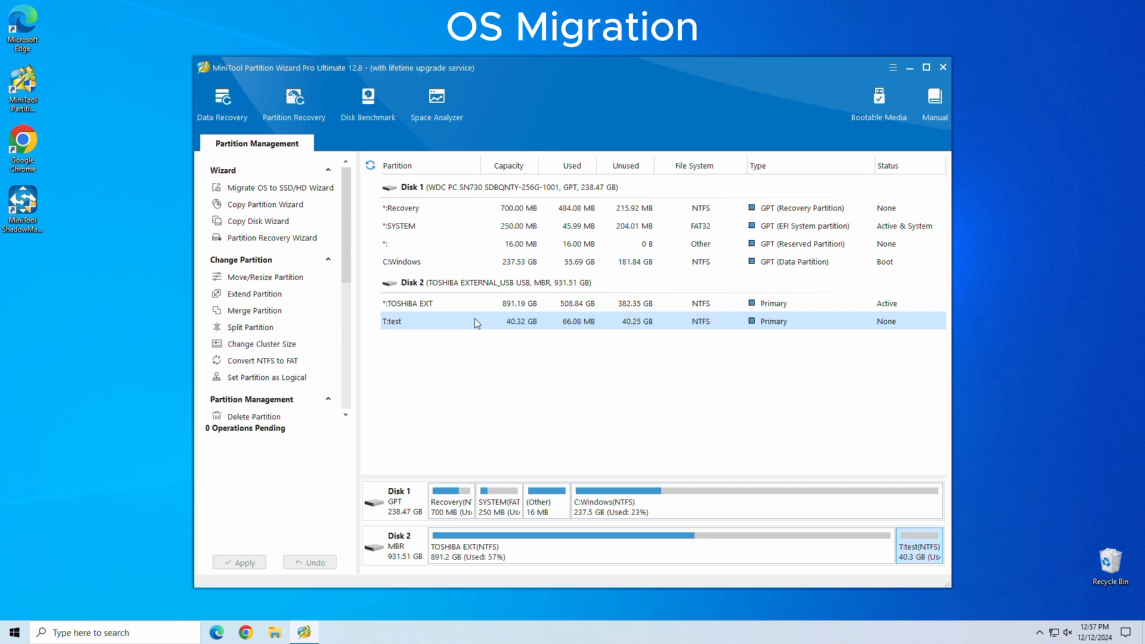
mouse_move(278, 187)
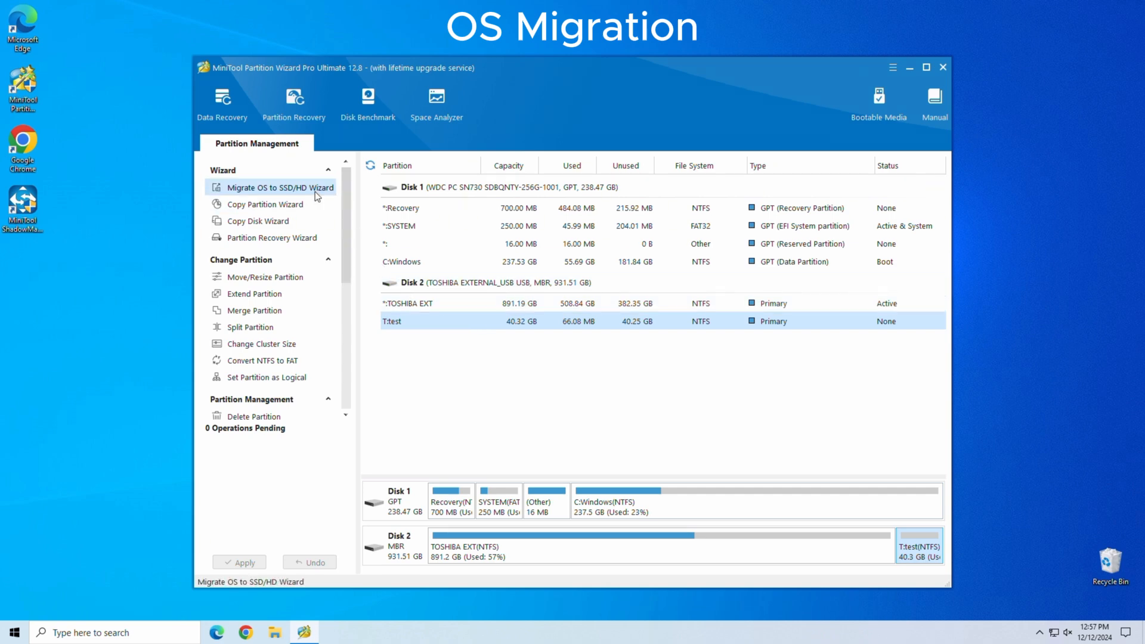
Step: Start the Migrate OS wizard with option B (OS only) and Disk 2 as destination
click(268, 187)
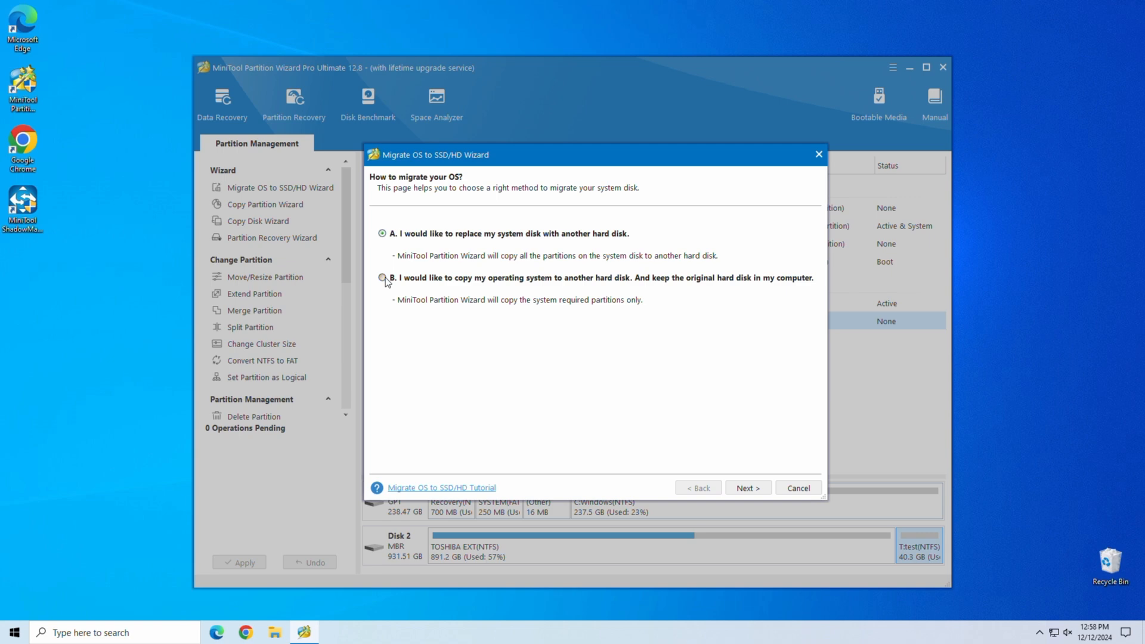
click(381, 278)
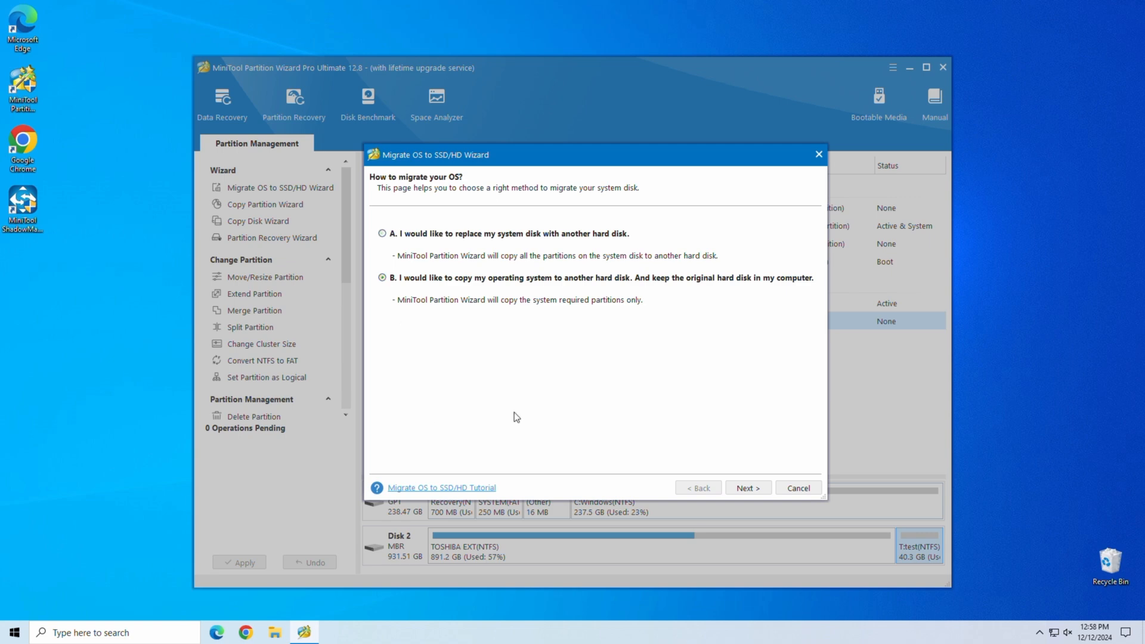
click(747, 486)
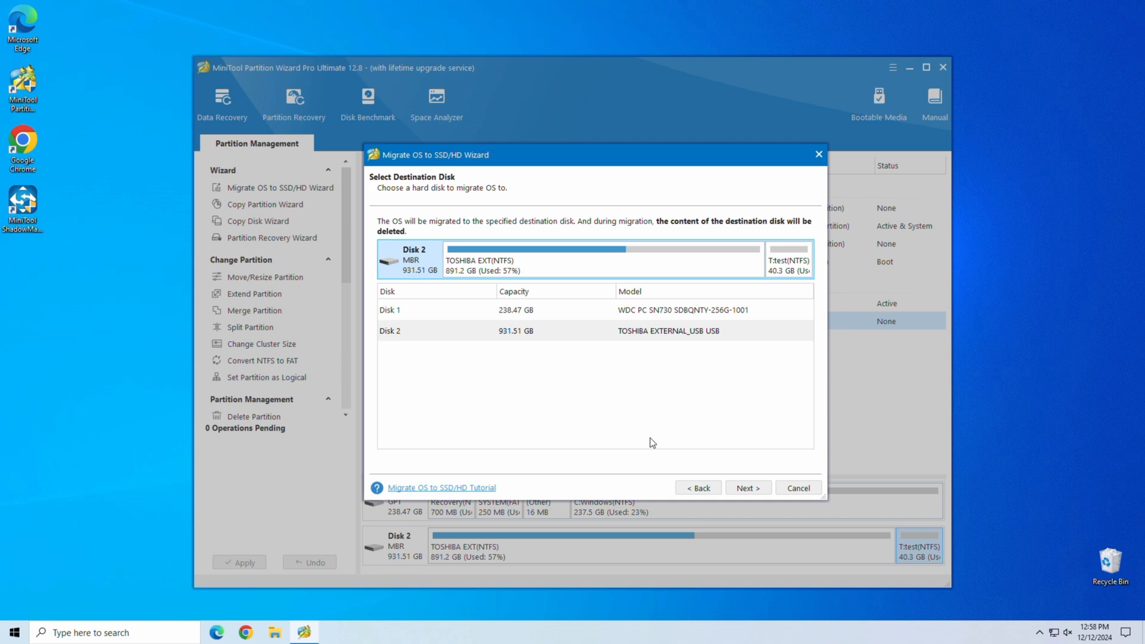
mouse_move(746, 488)
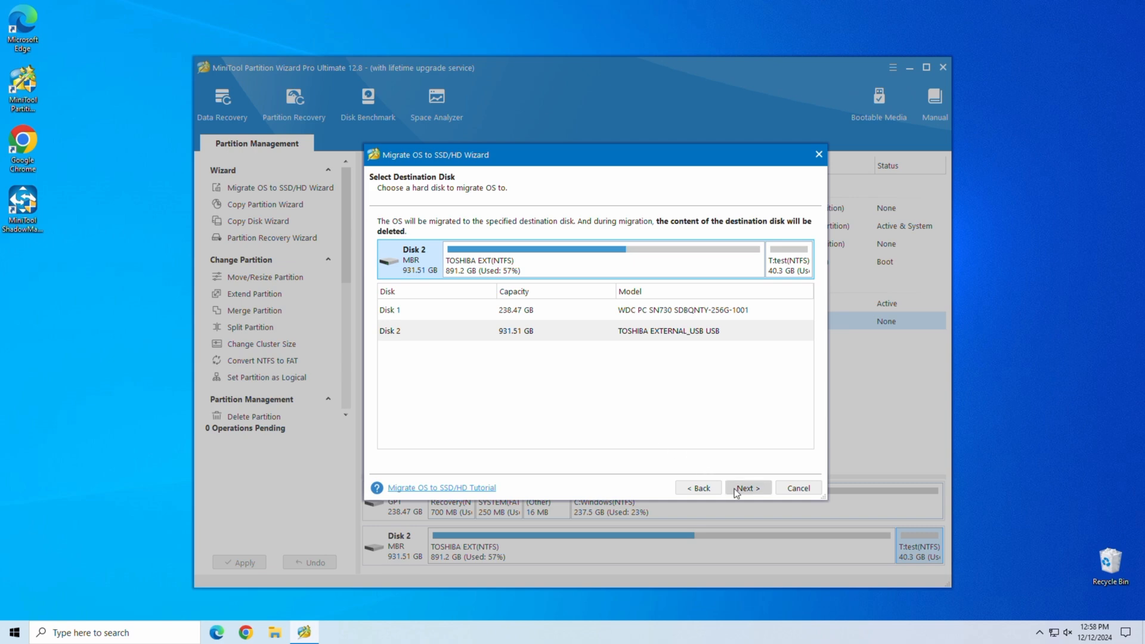
click(745, 487)
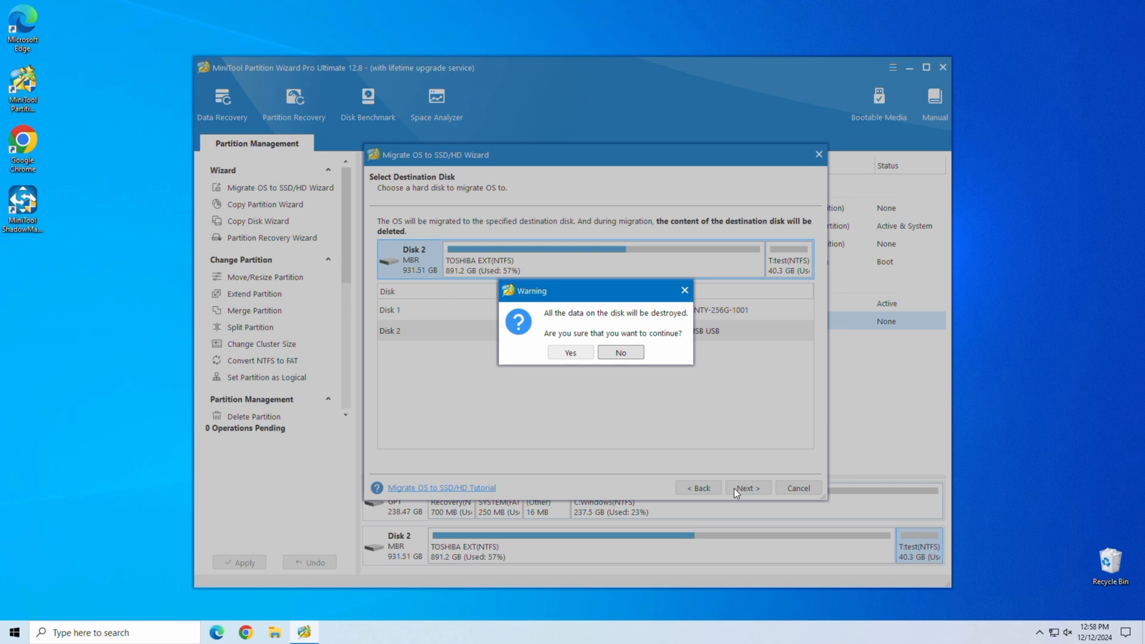
Step: Accept Disk 2 data loss, the target layout and UEFI notice, finish the wizard and apply
click(570, 352)
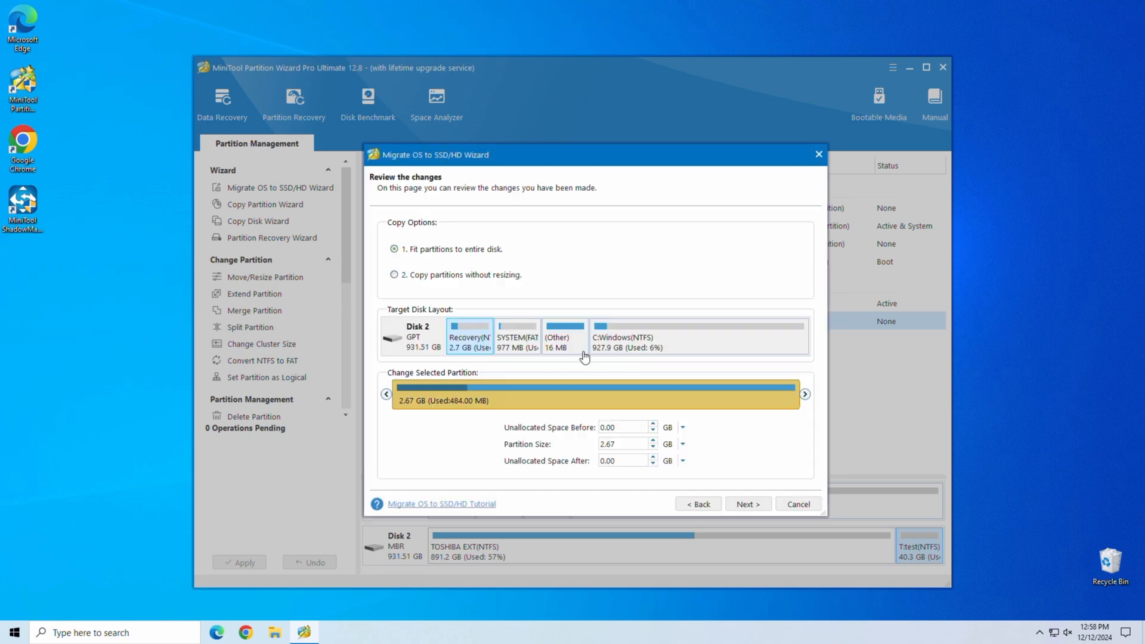
mouse_move(610, 259)
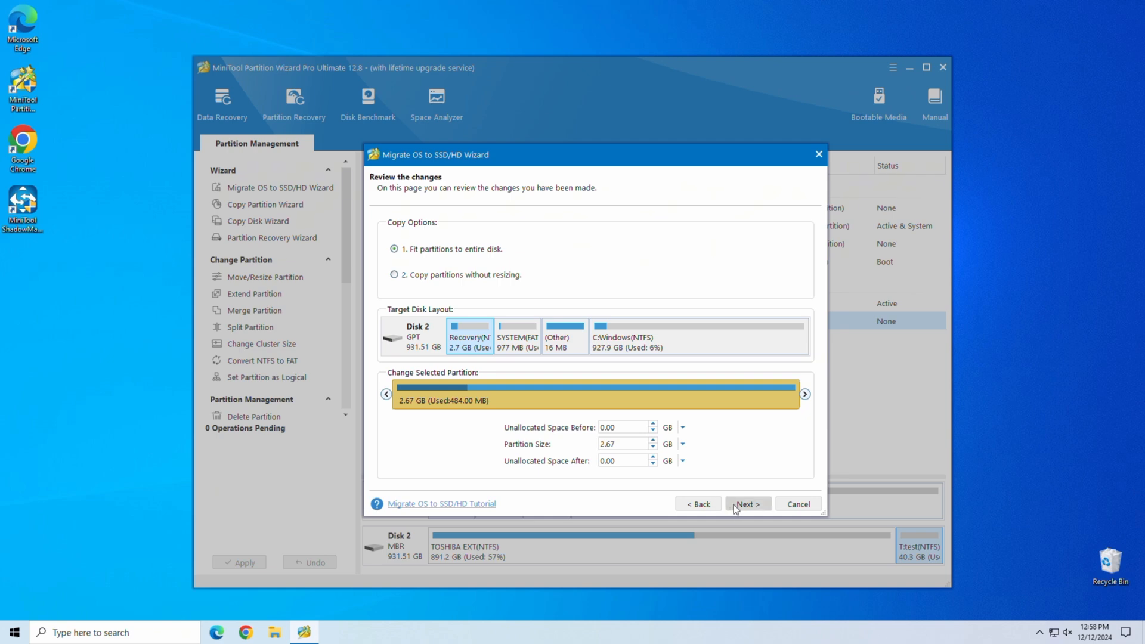
click(747, 503)
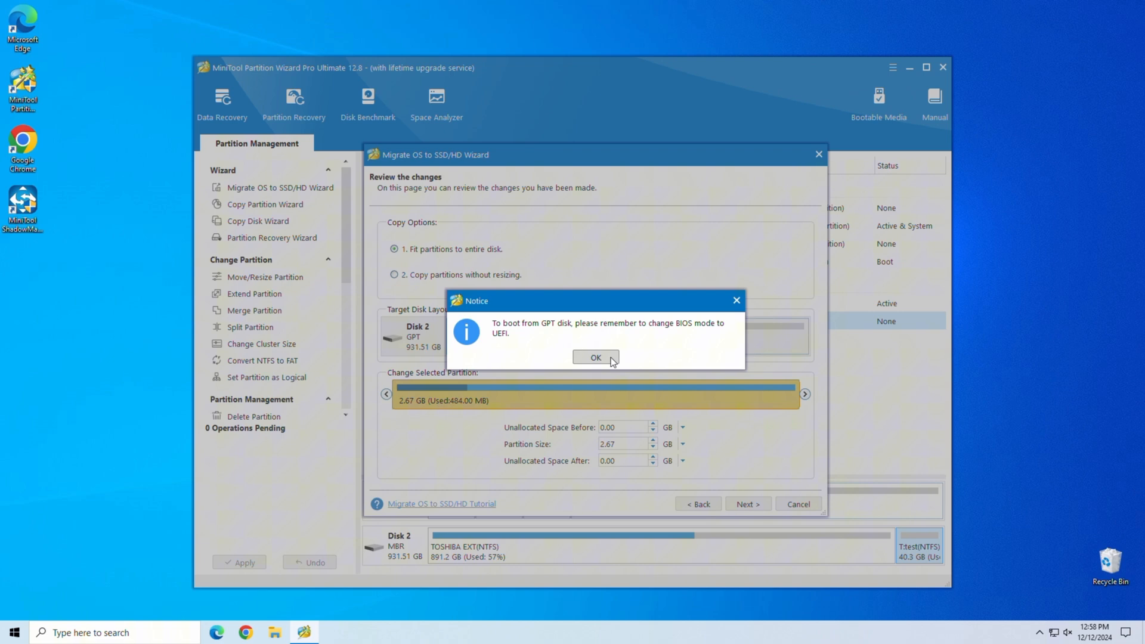
click(594, 357)
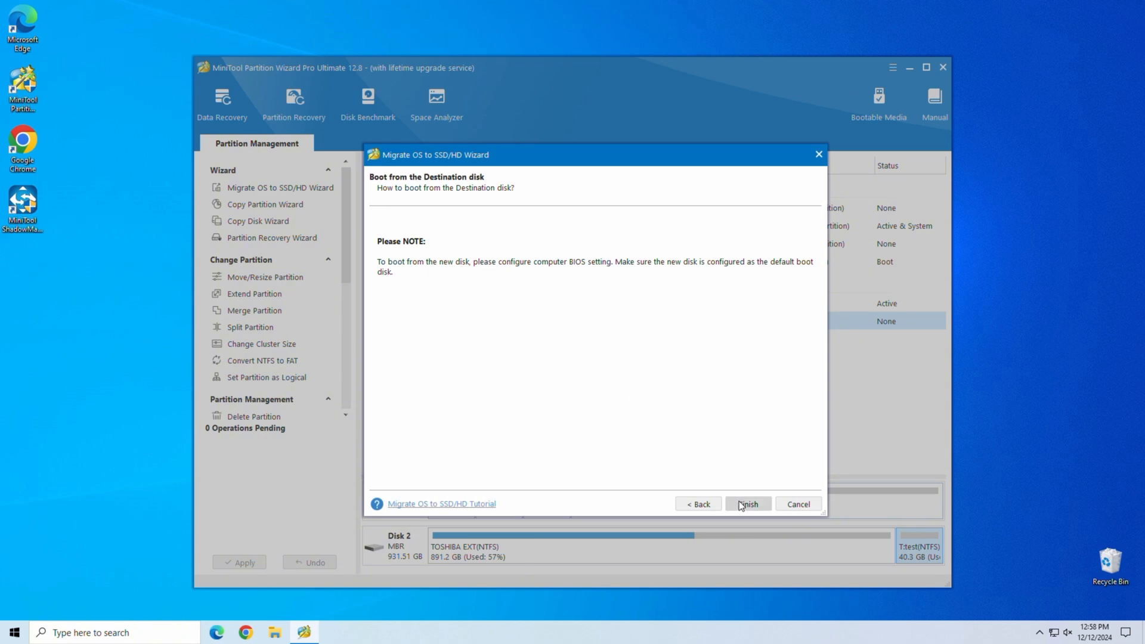
click(747, 504)
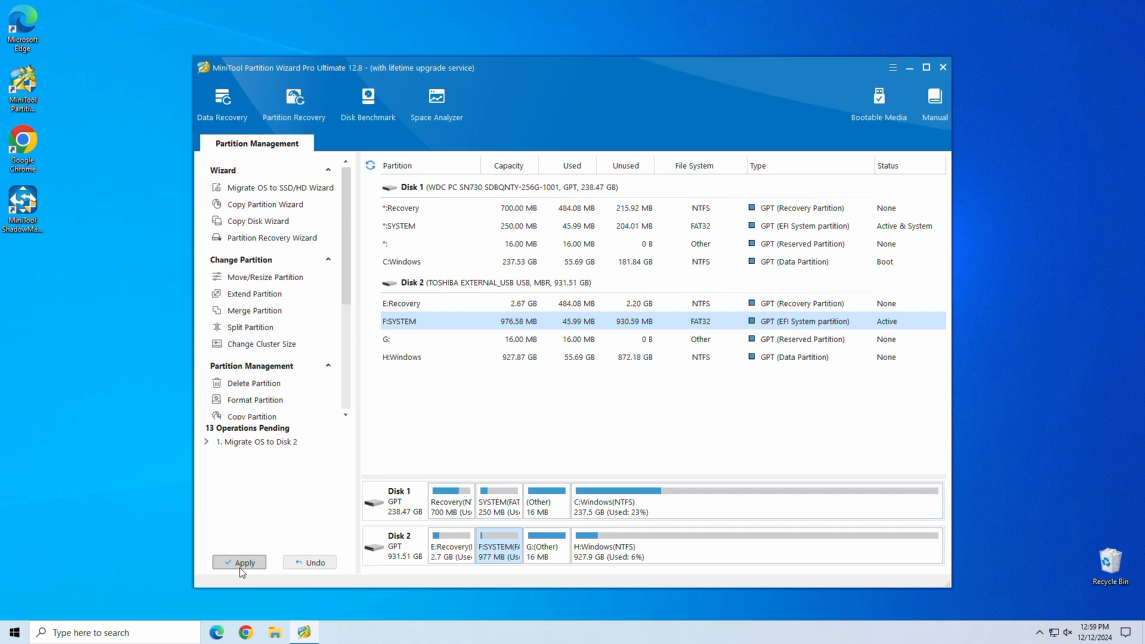
click(238, 562)
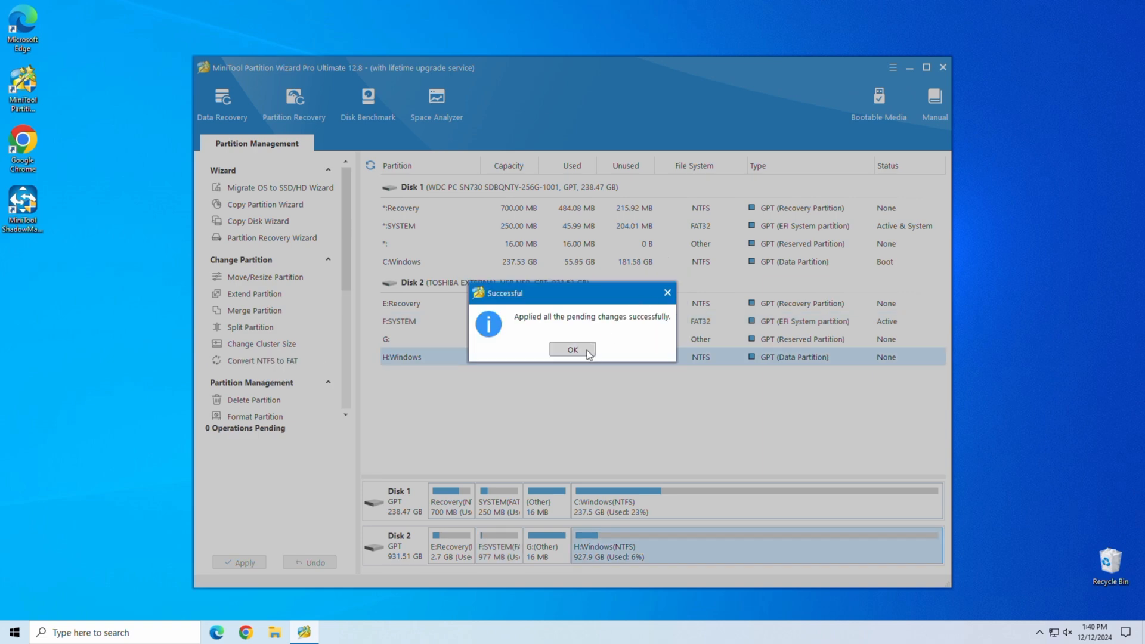
Step: Acknowledge the successful migration leaving Recovery, SYSTEM and Windows on Disk 2
click(571, 349)
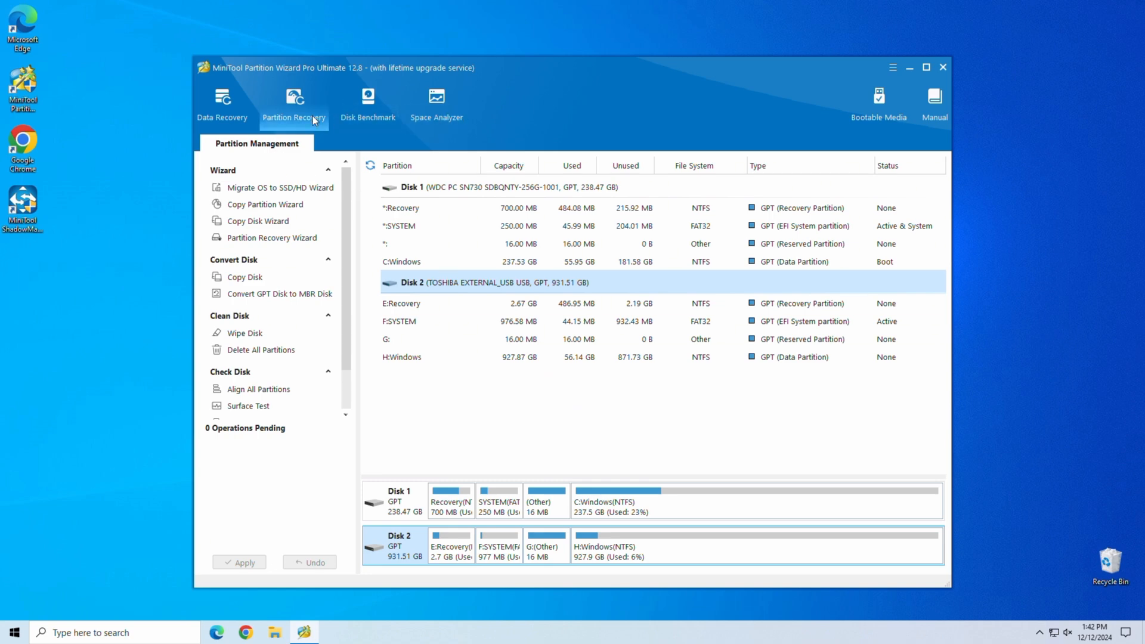
Step: Start a Data Recovery scan of the TOSHIBA EXTERNAL USB device
click(221, 103)
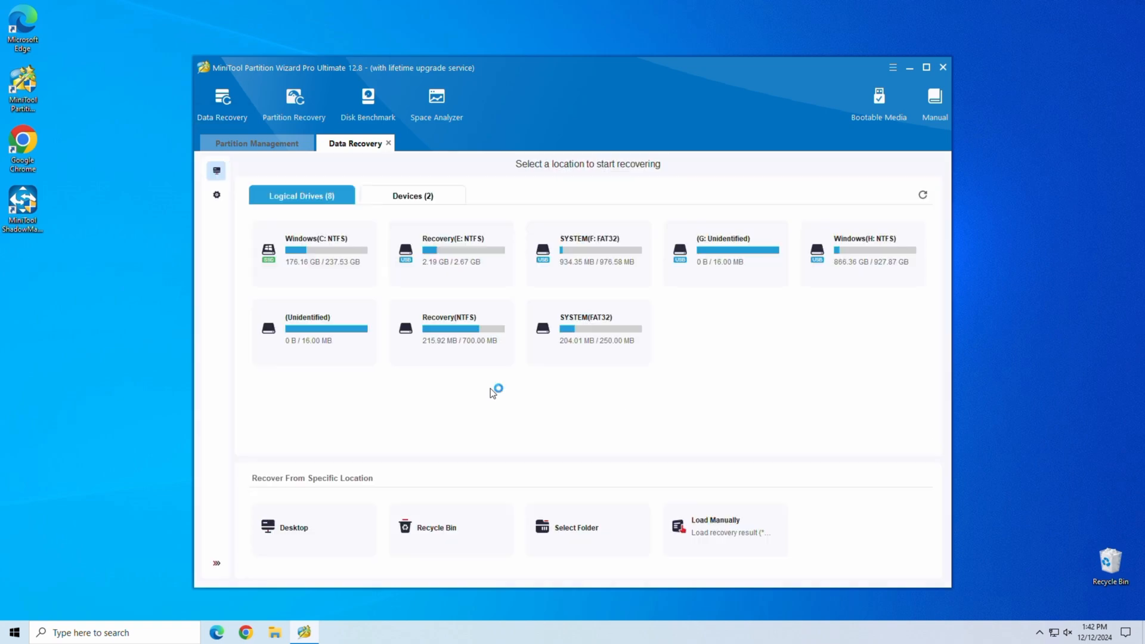
mouse_move(440, 436)
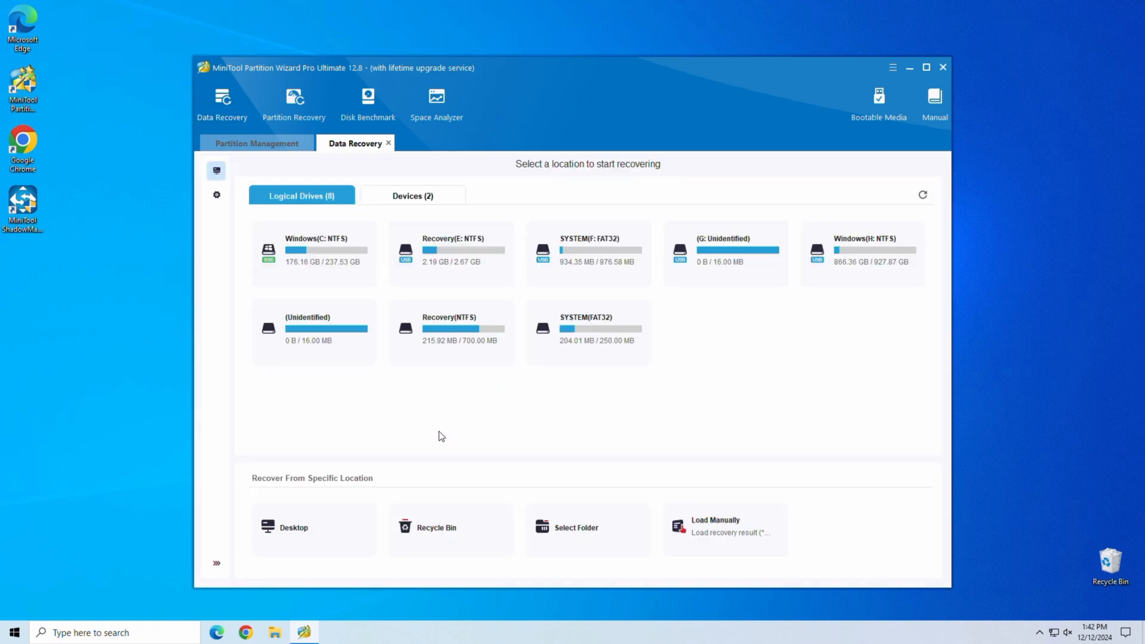
click(411, 194)
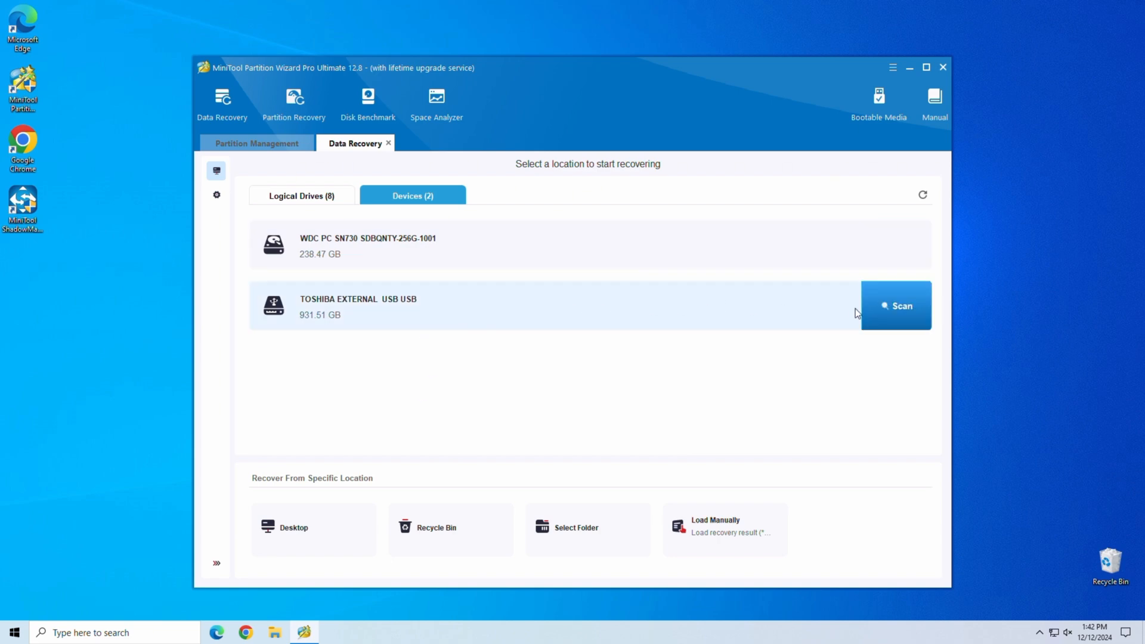
click(896, 305)
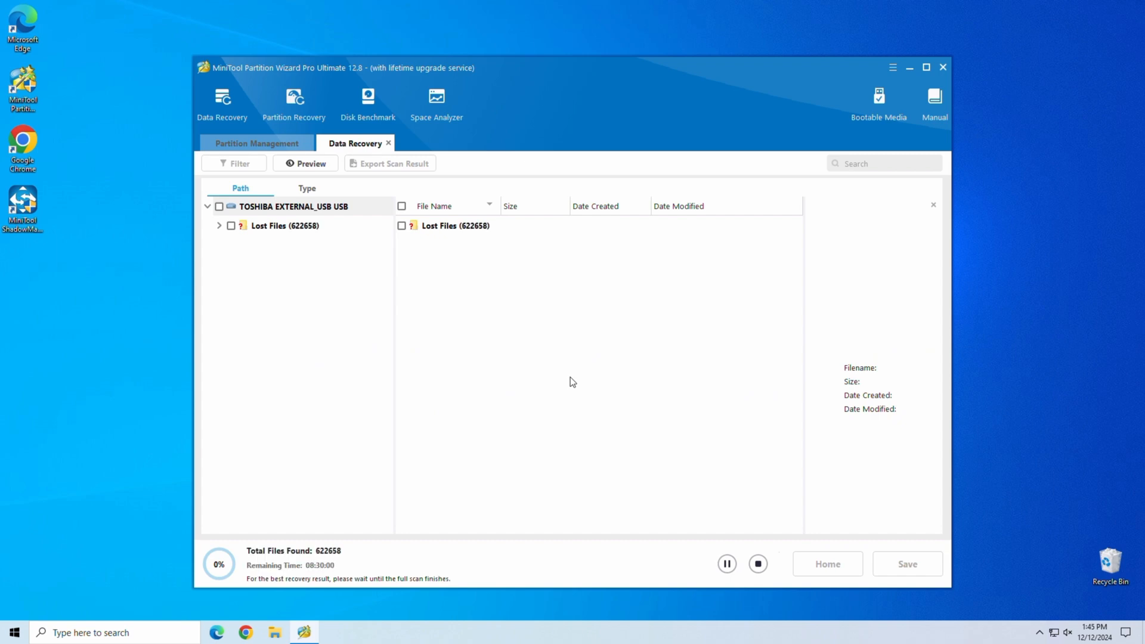
Step: Stop the scan and exit without saving the scan results
click(757, 563)
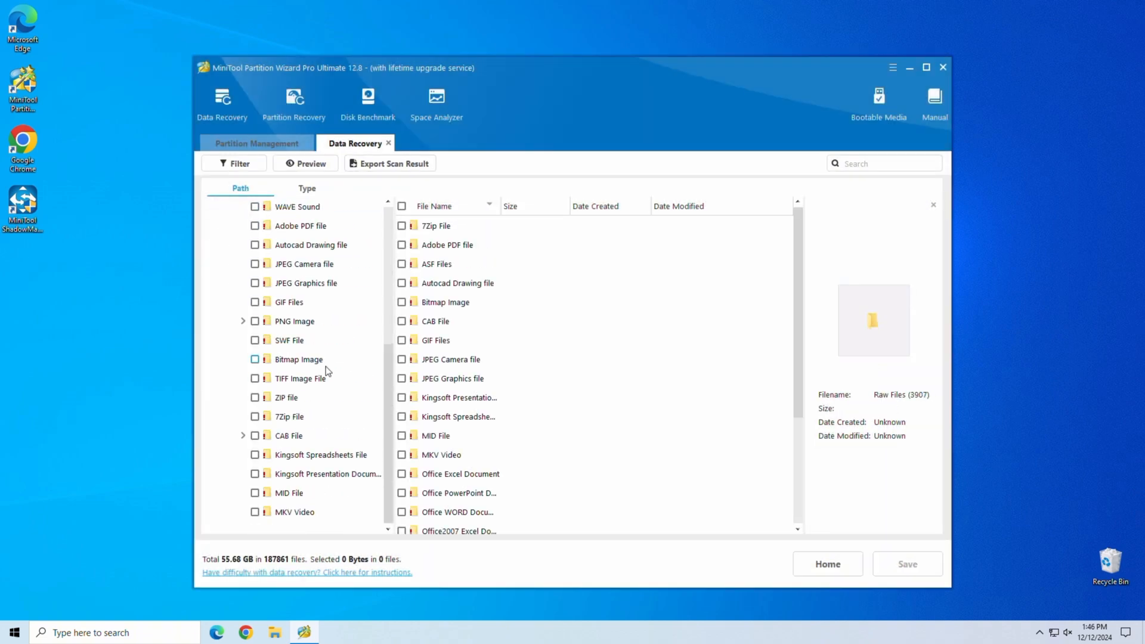
click(826, 563)
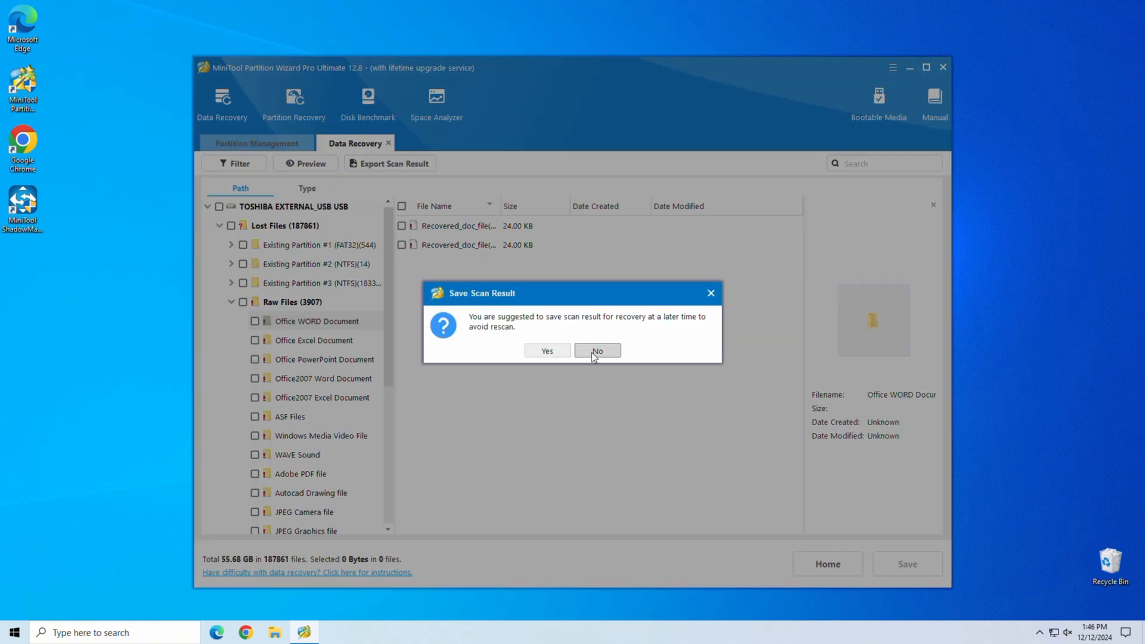
click(597, 351)
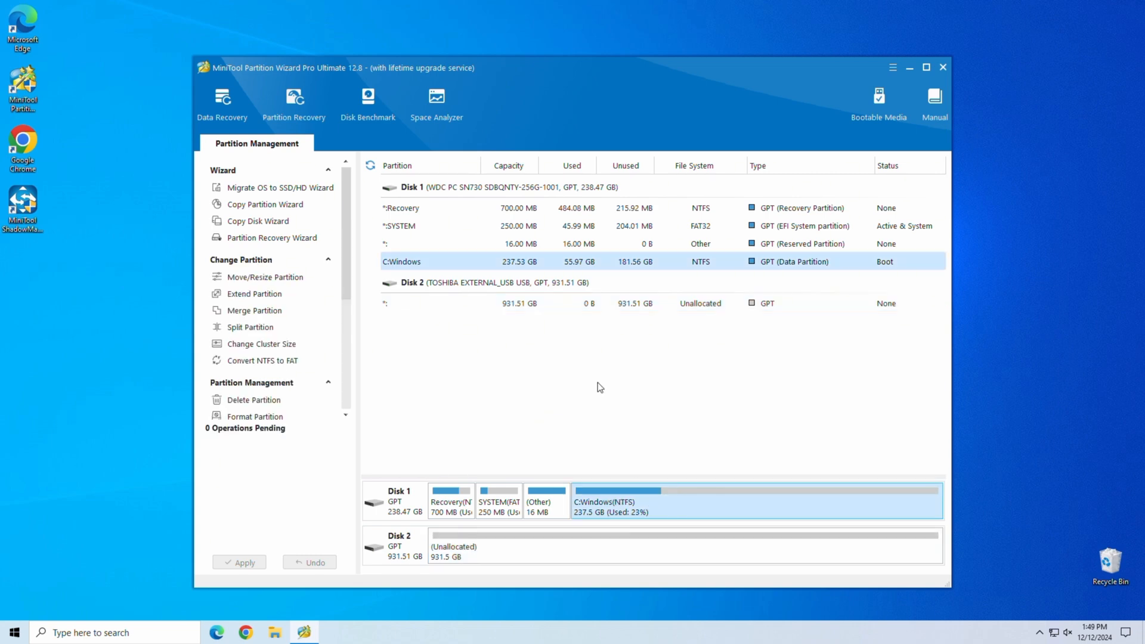
Step: Copy the C:Windows partition to Disk 2's unallocated space, queued for apply
right_click(609, 502)
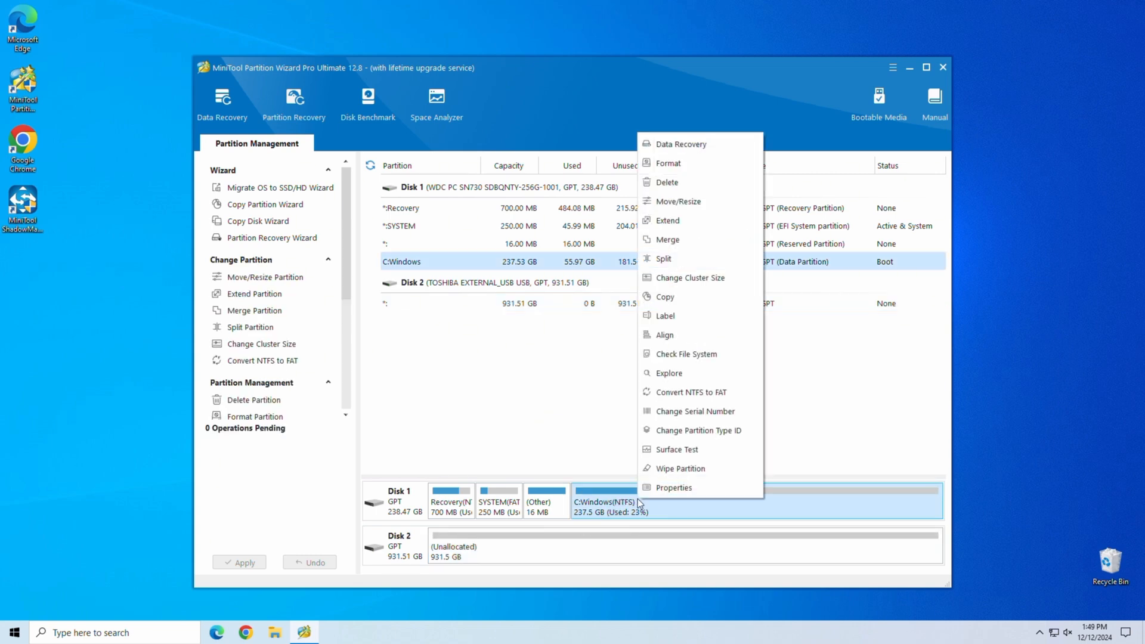
click(592, 415)
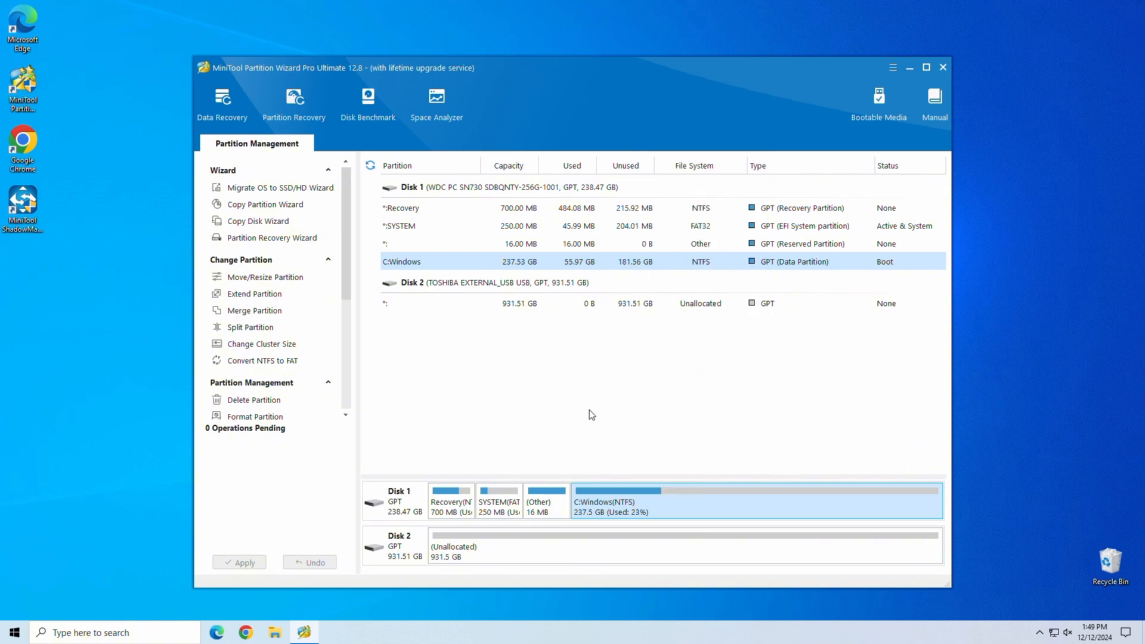
mouse_move(697, 434)
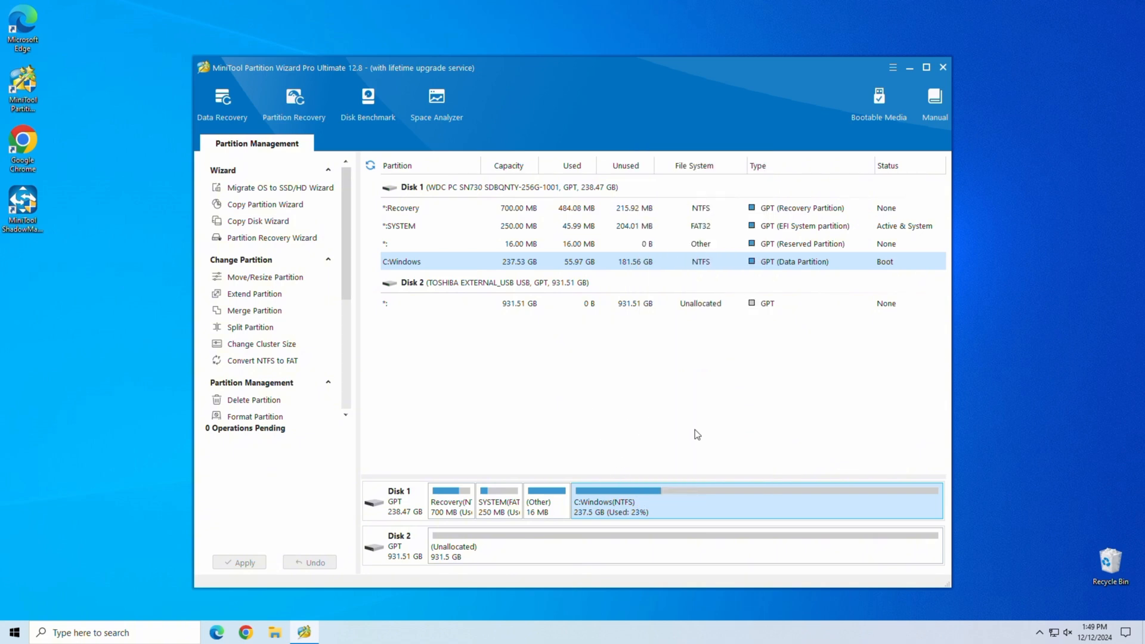
right_click(512, 261)
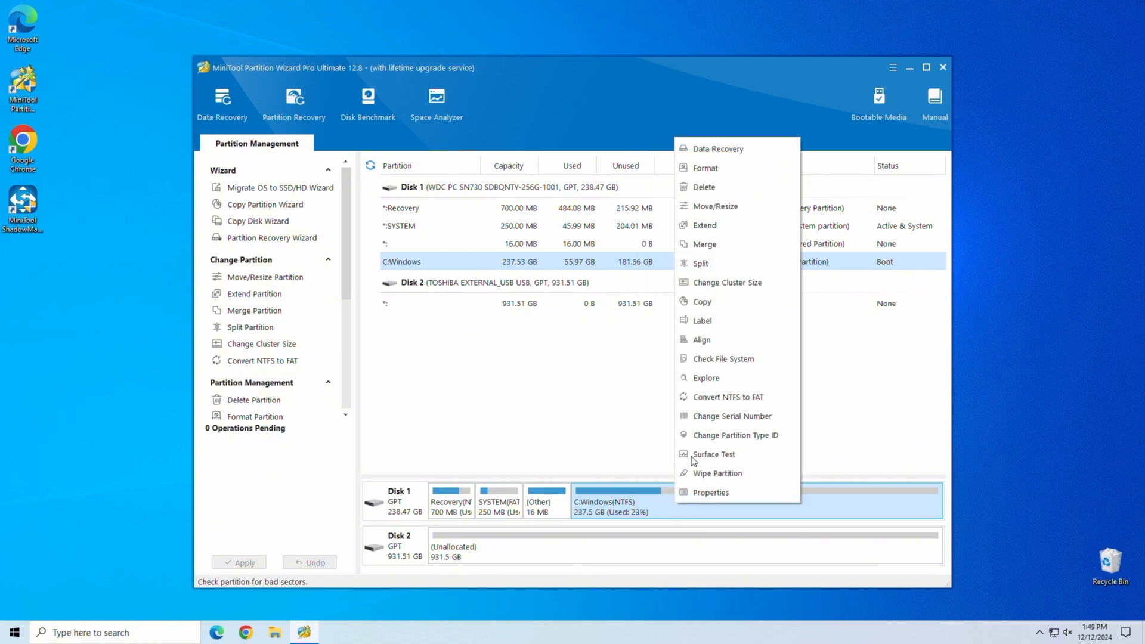
click(703, 300)
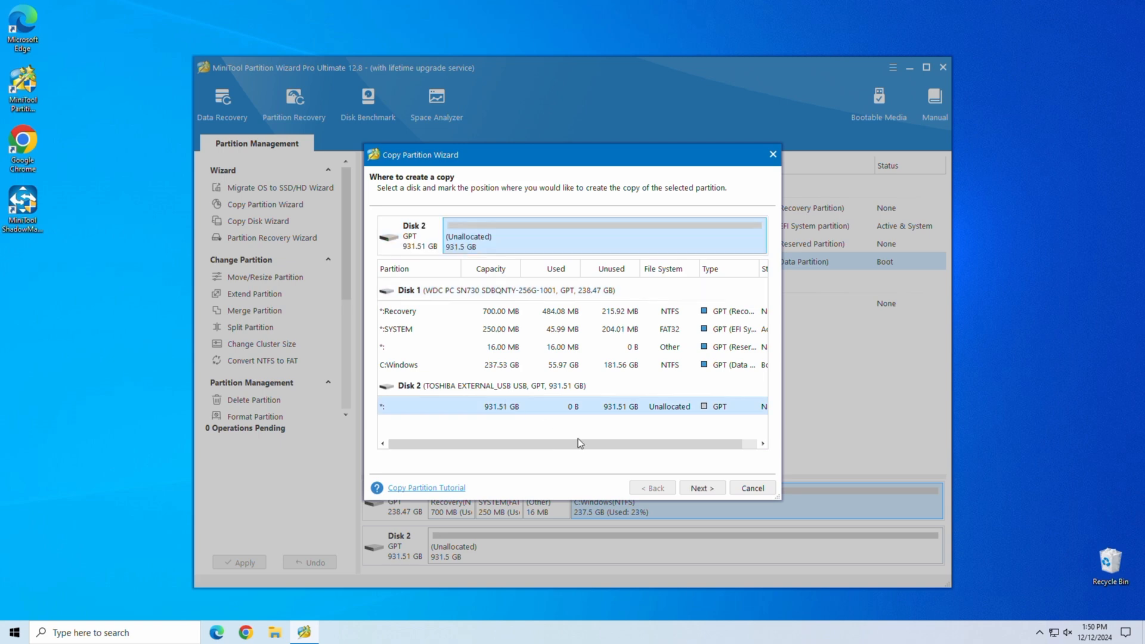
click(701, 487)
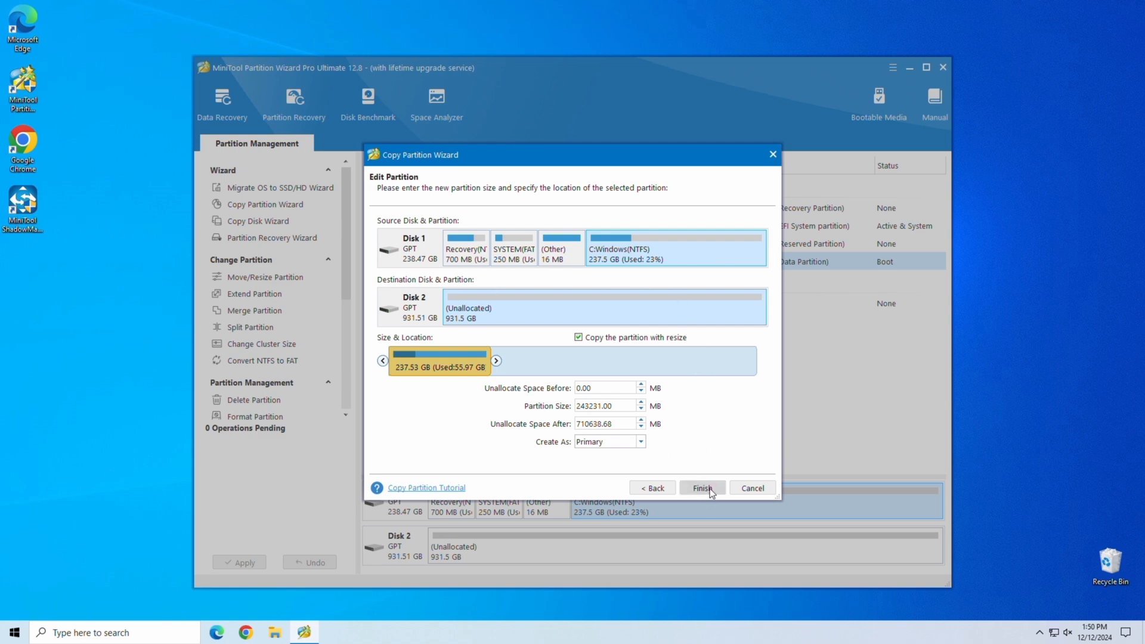
click(701, 488)
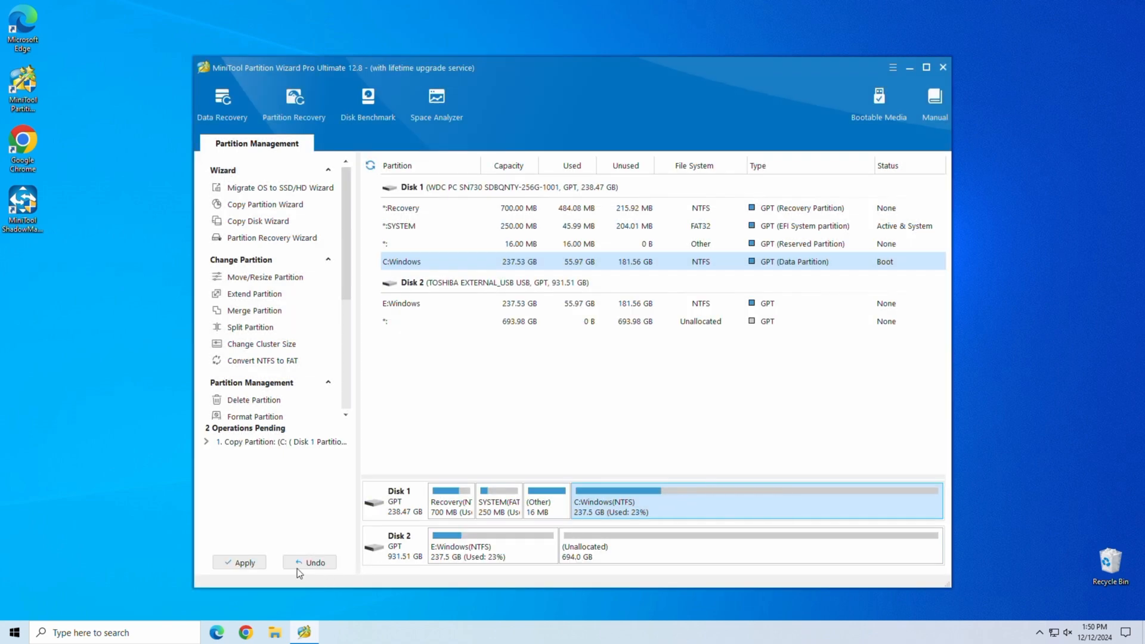
Step: Apply the pending copy so E:Windows sits on Disk 2 beside 694 GB unallocated
click(239, 562)
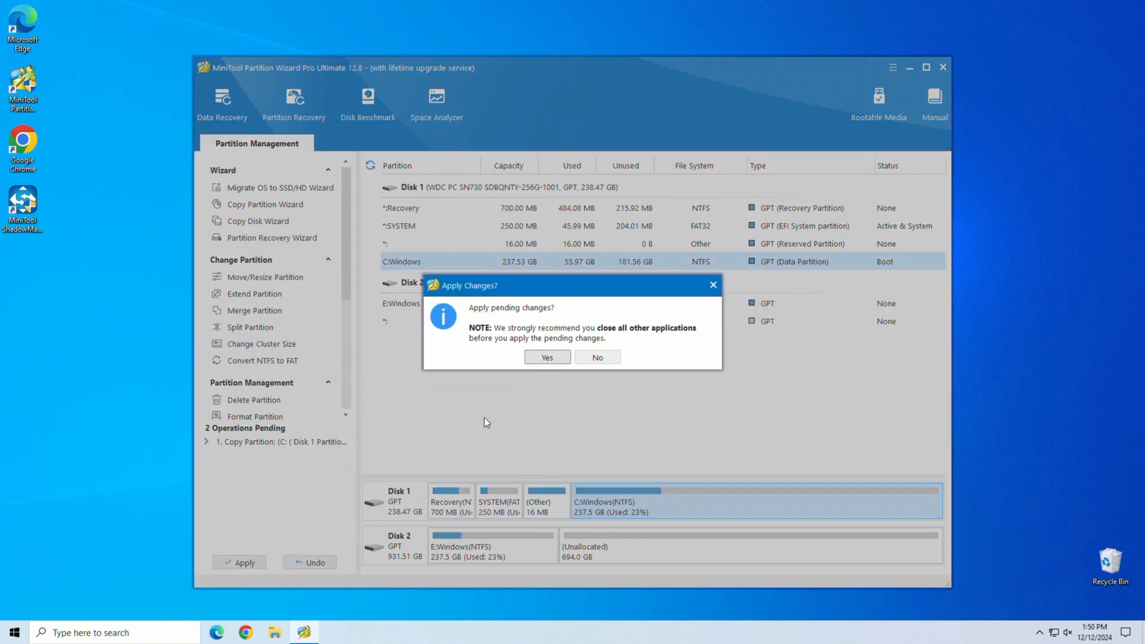
click(547, 357)
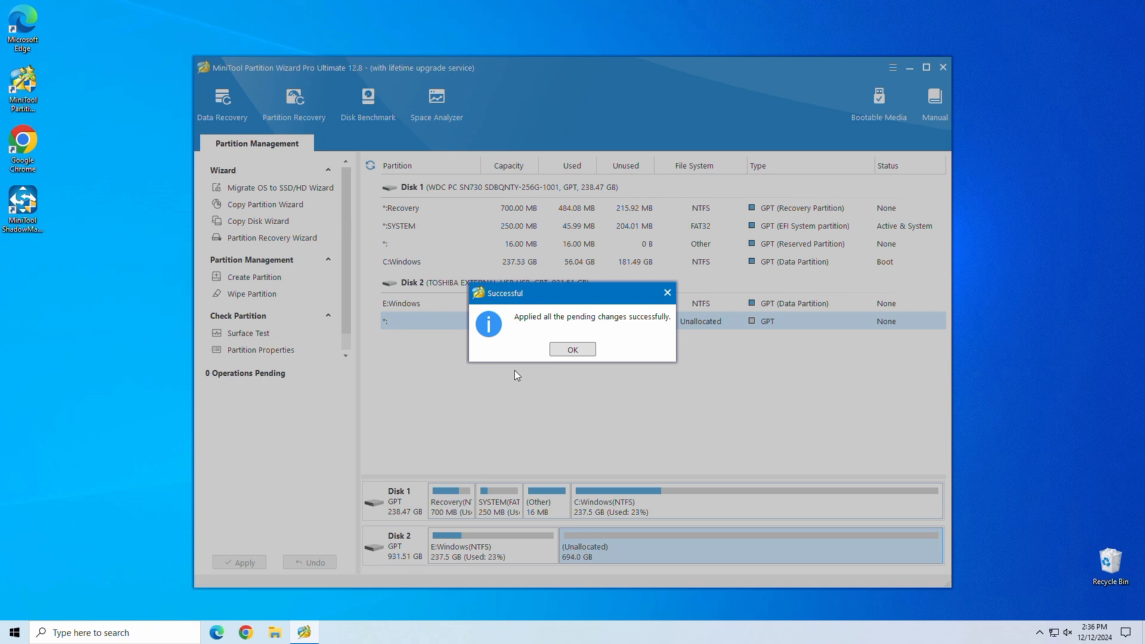
click(573, 348)
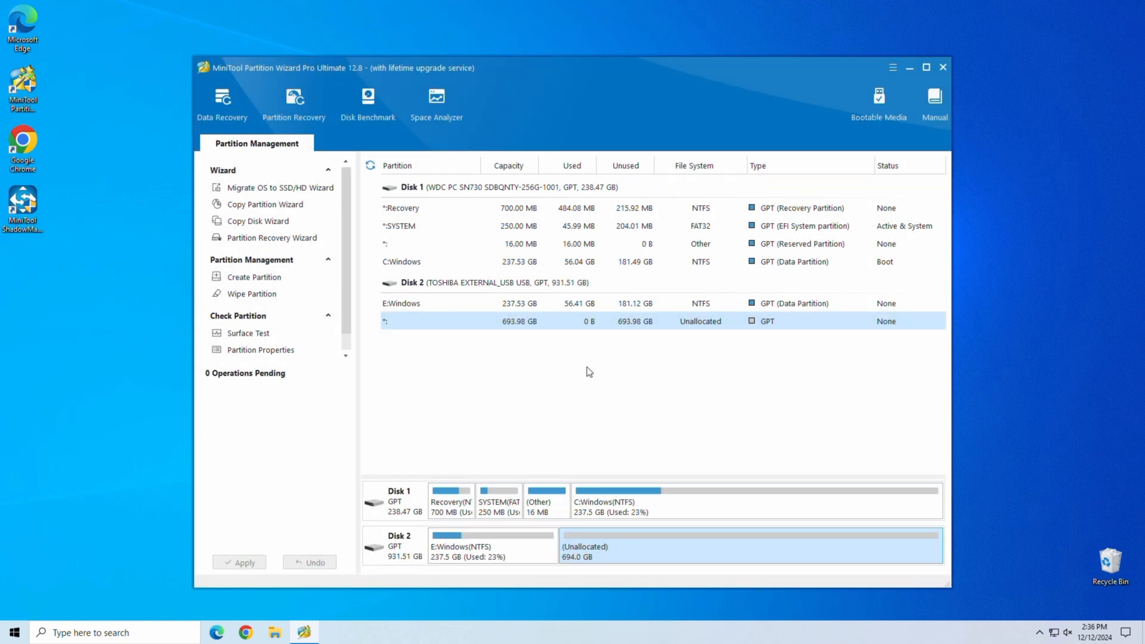
mouse_move(585, 398)
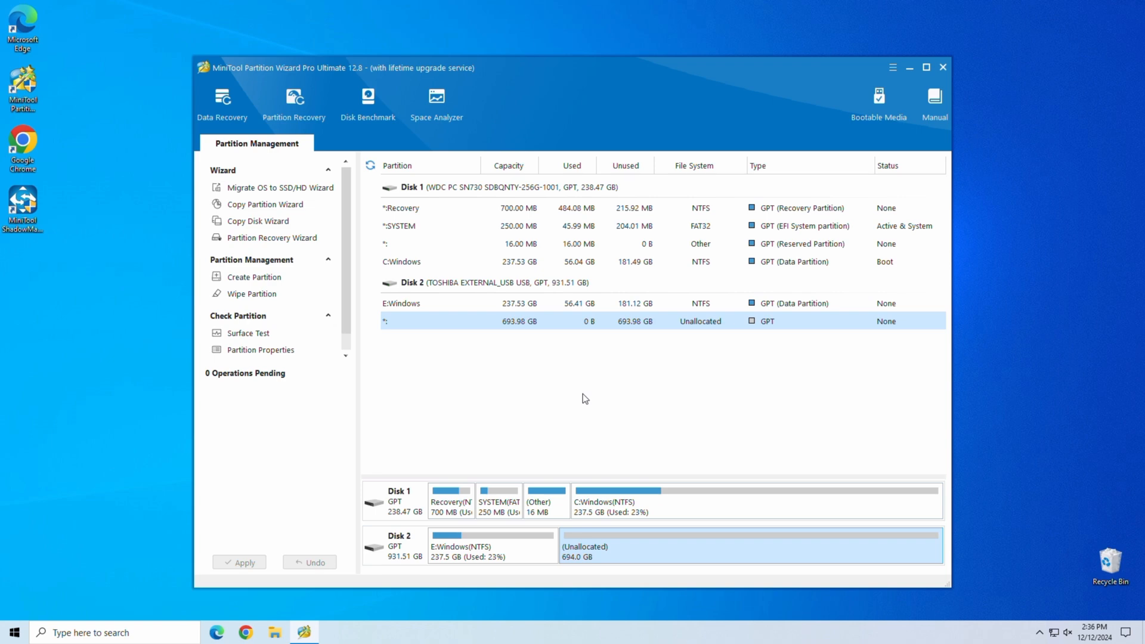
mouse_move(943, 66)
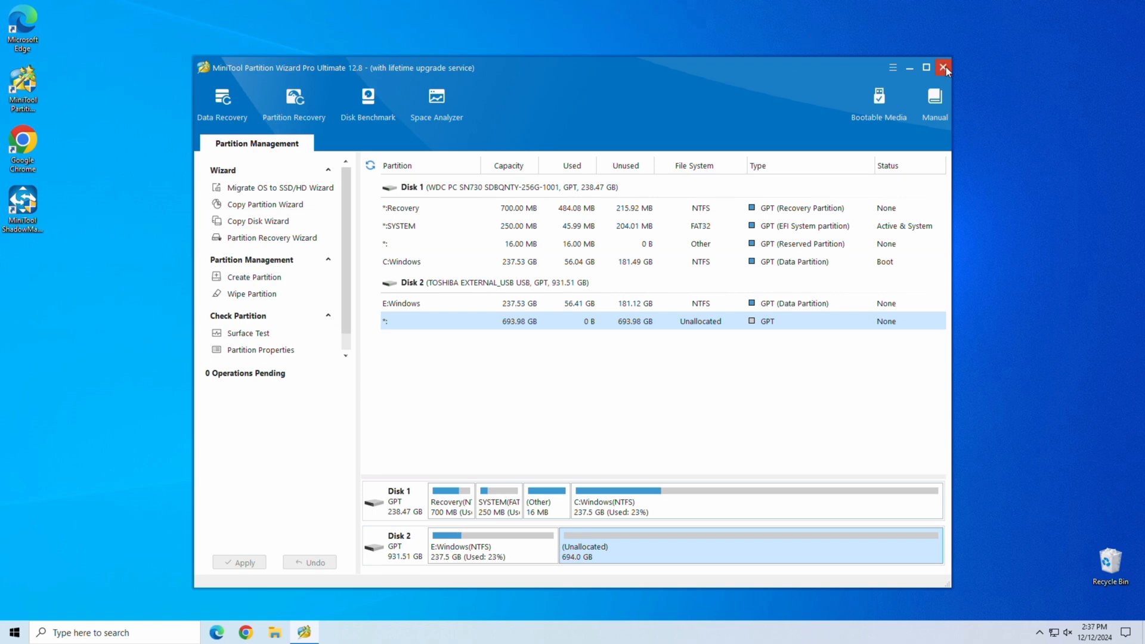
Step: Close MiniTool Partition Wizard and return to the empty Windows desktop
click(945, 67)
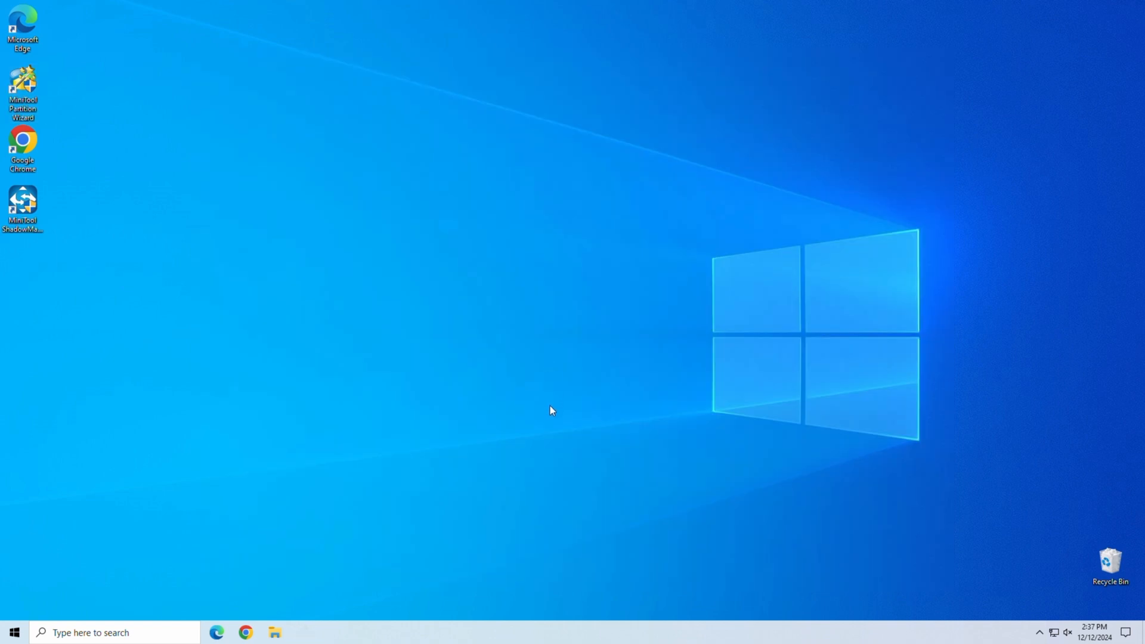
mouse_move(450, 320)
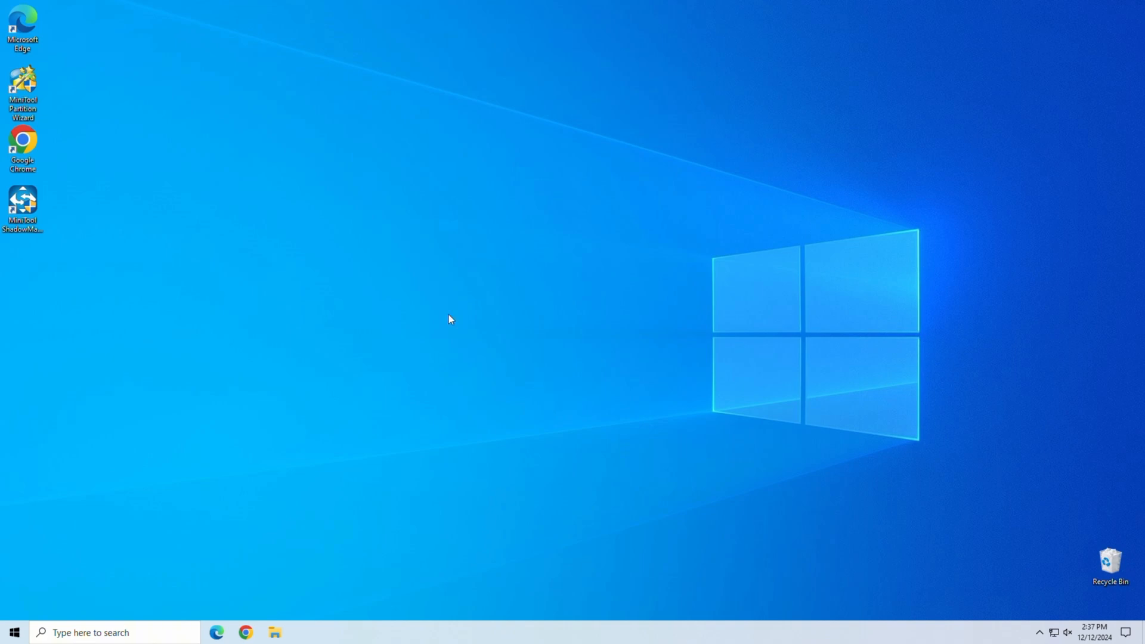
mouse_move(234, 247)
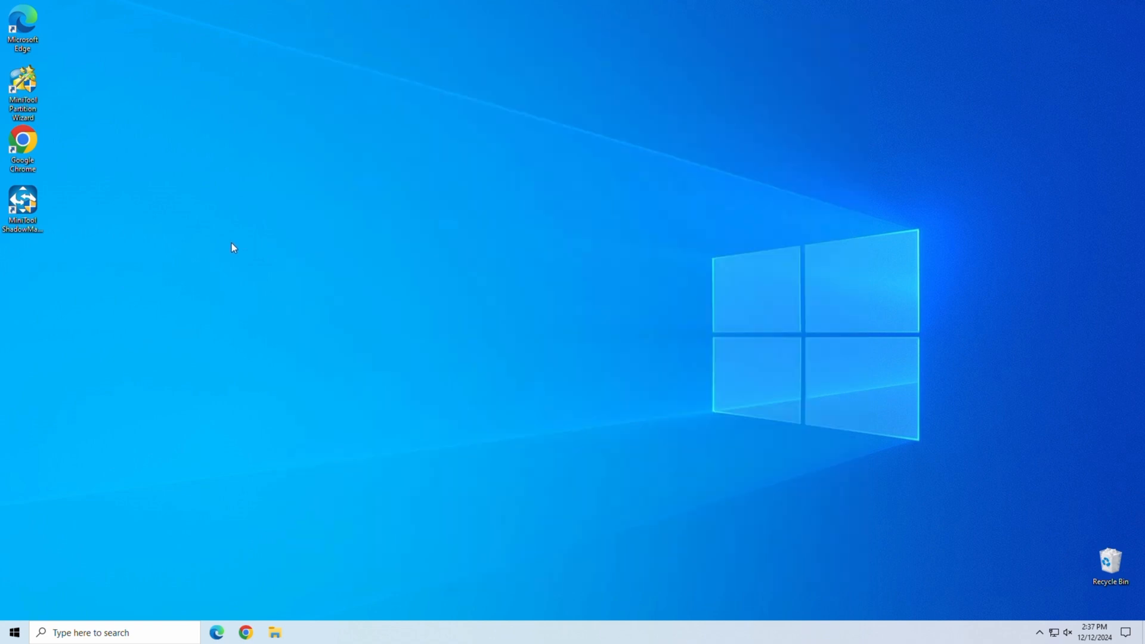
double_click(23, 93)
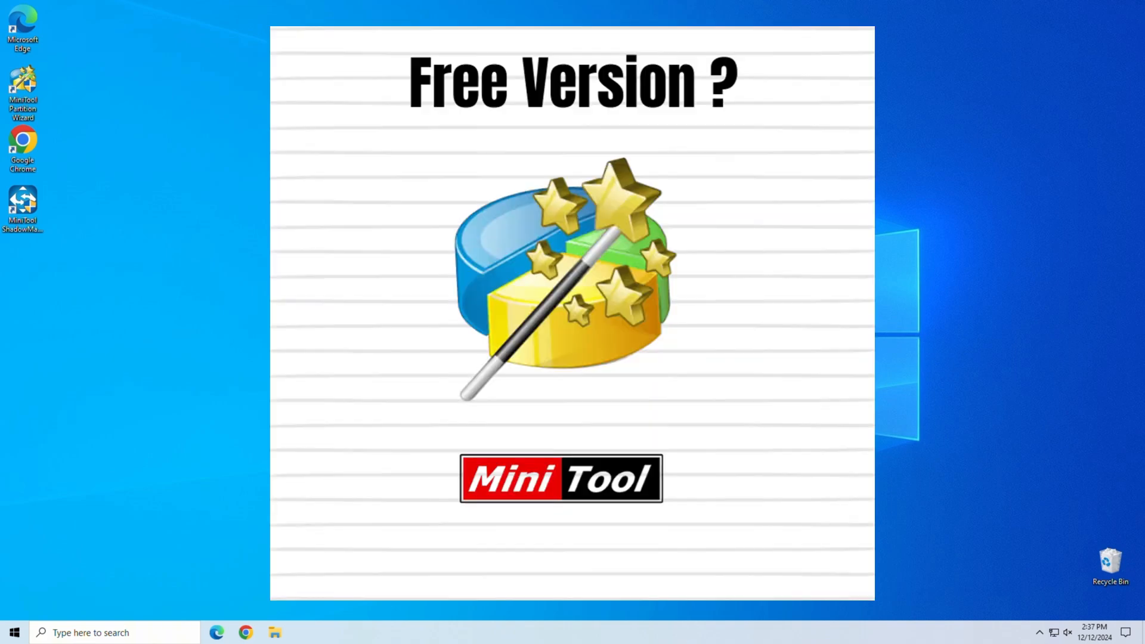
mouse_move(232, 247)
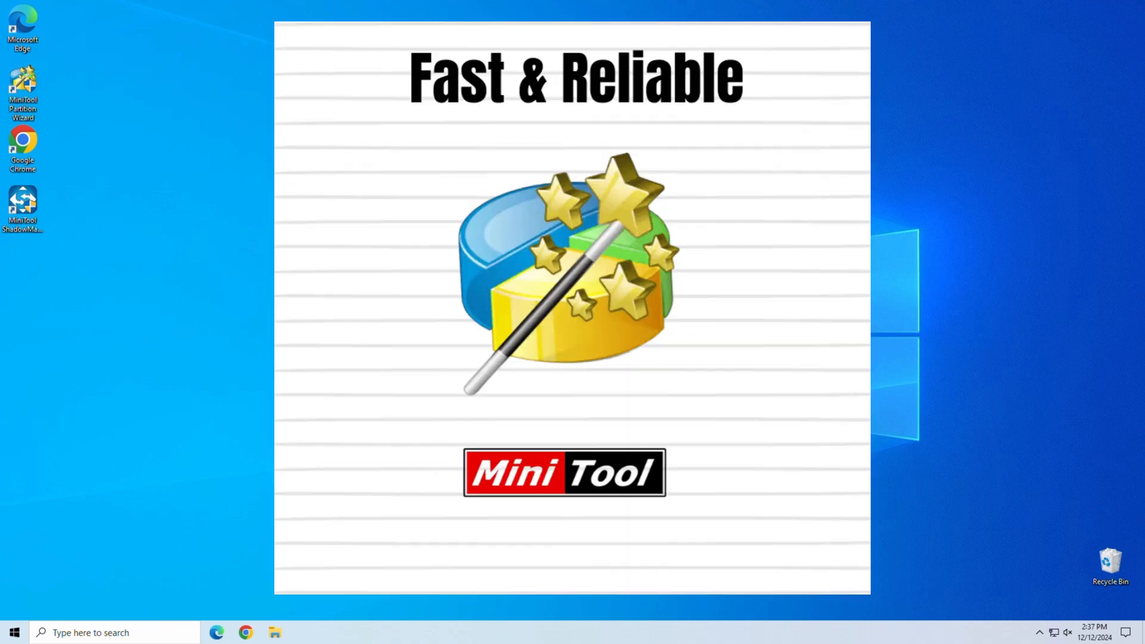
mouse_move(232, 248)
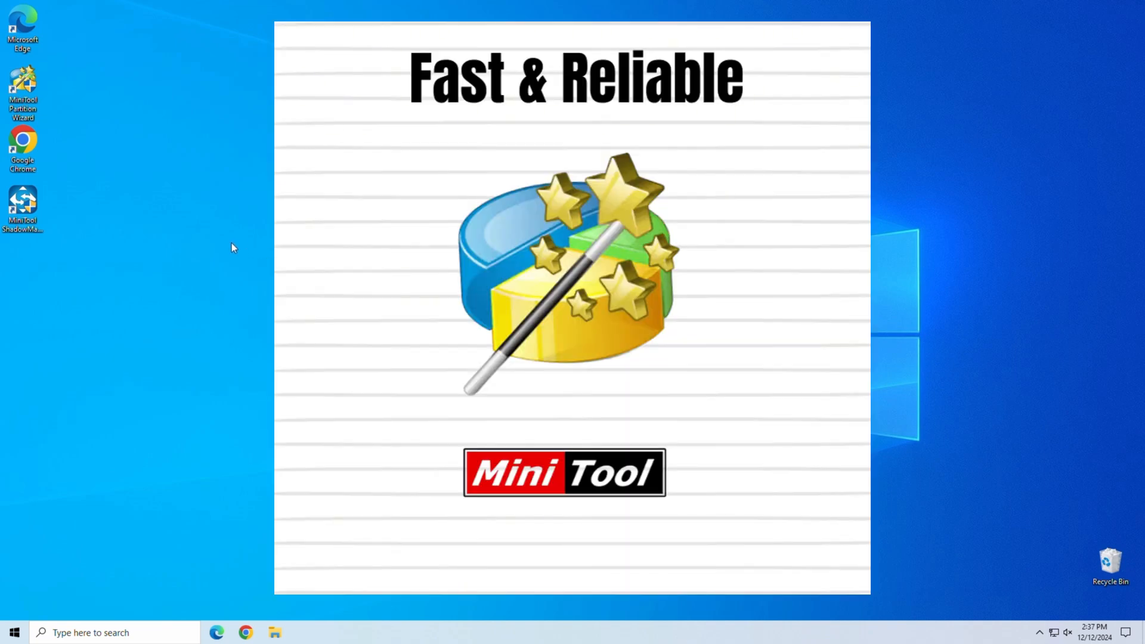